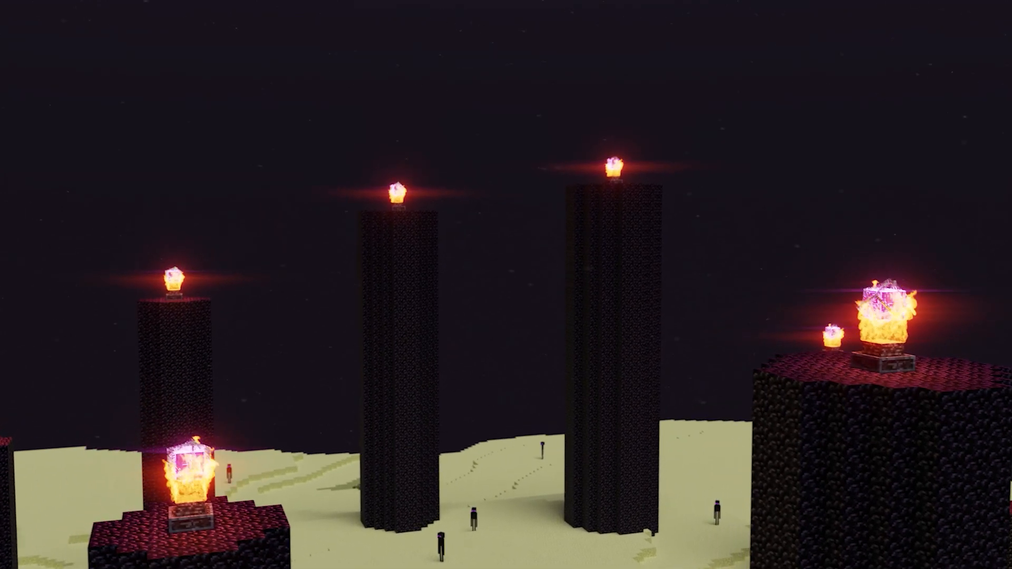
pyautogui.moveTo(506, 285)
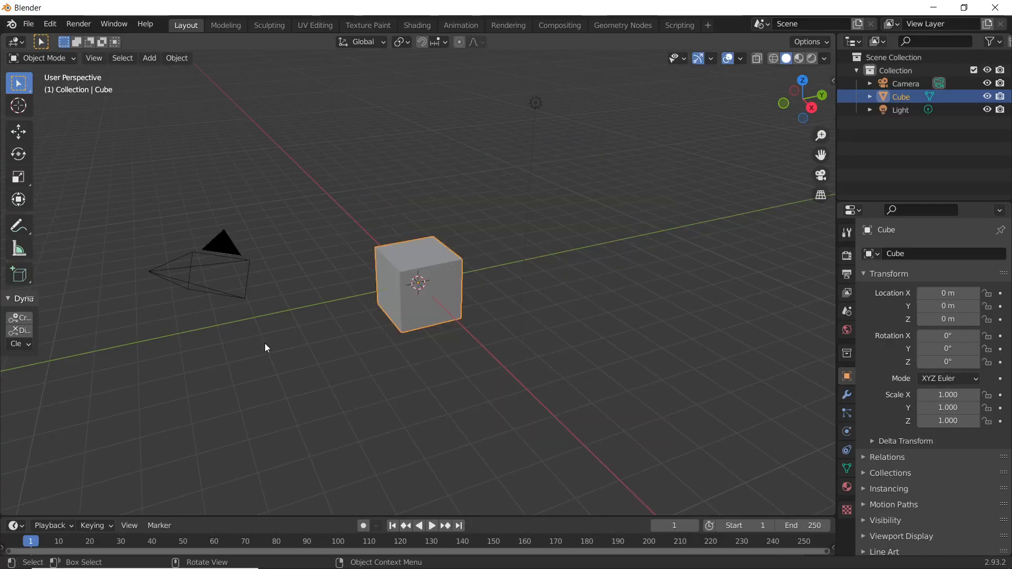
# Append the Torch object from Minecraft_Blocks_Rig.blend and clear its location to the origin.
pyautogui.click(28, 24)
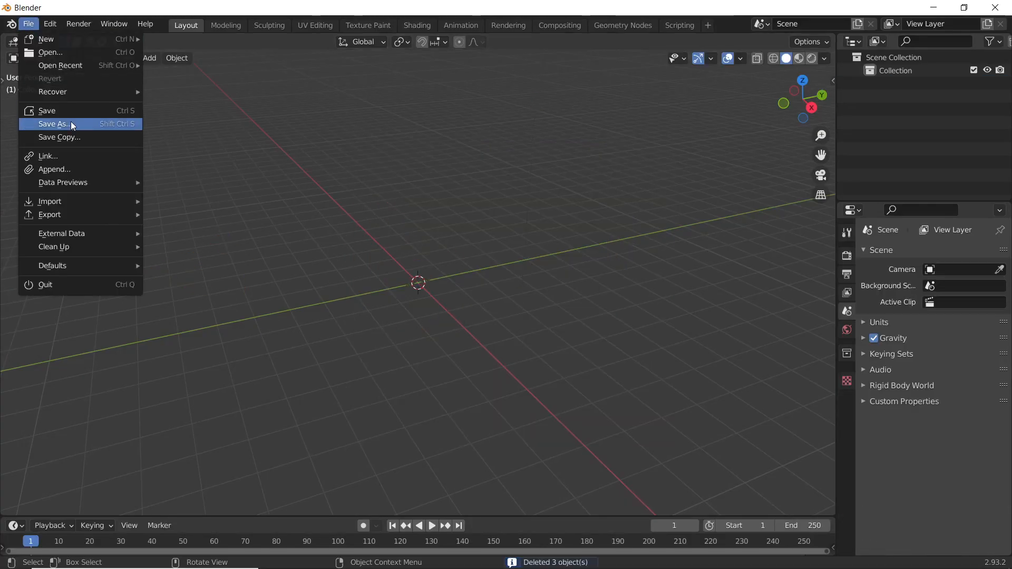
pyautogui.click(55, 169)
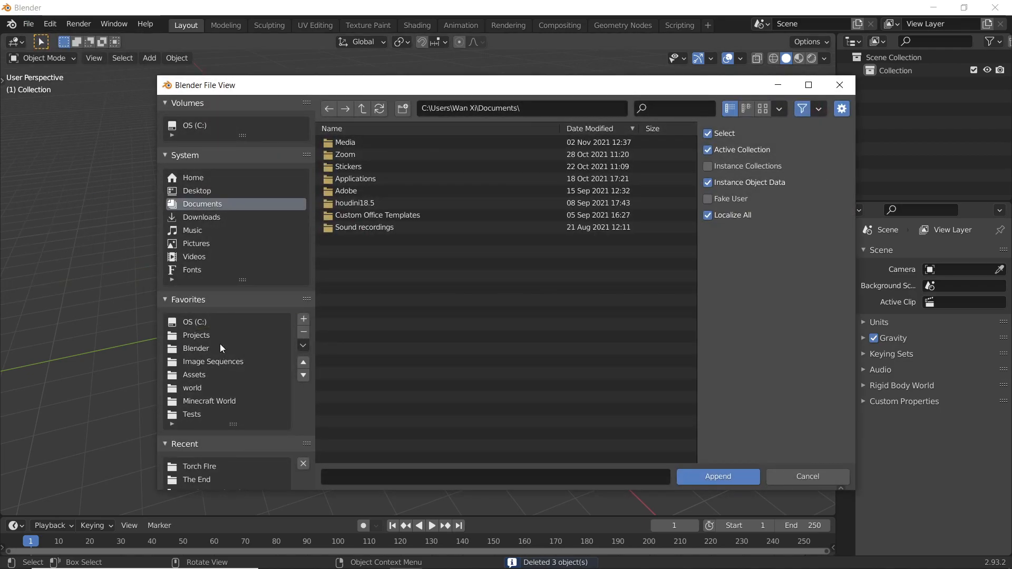
pyautogui.moveTo(245, 353)
pyautogui.write('torc')
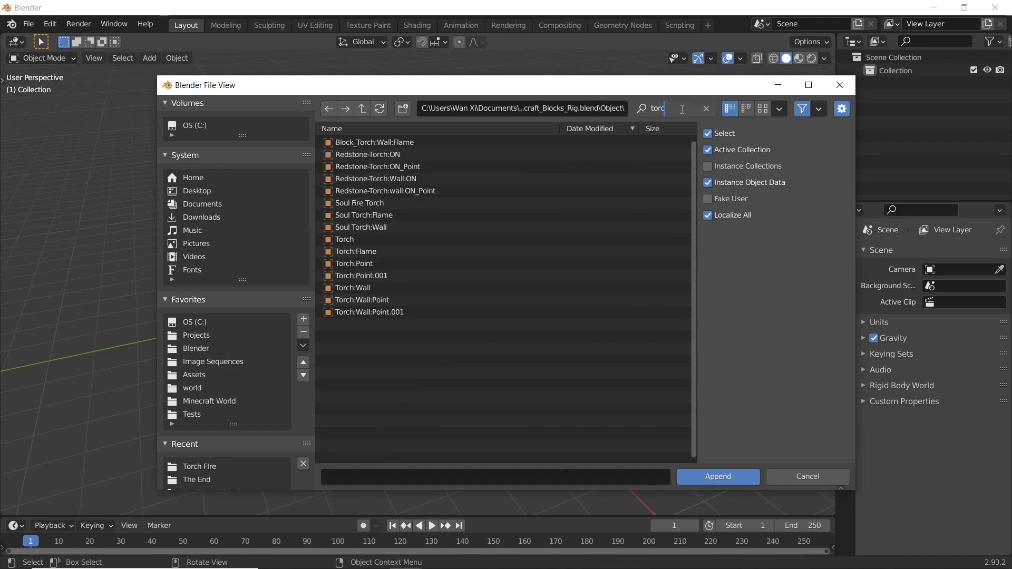
pyautogui.click(716, 476)
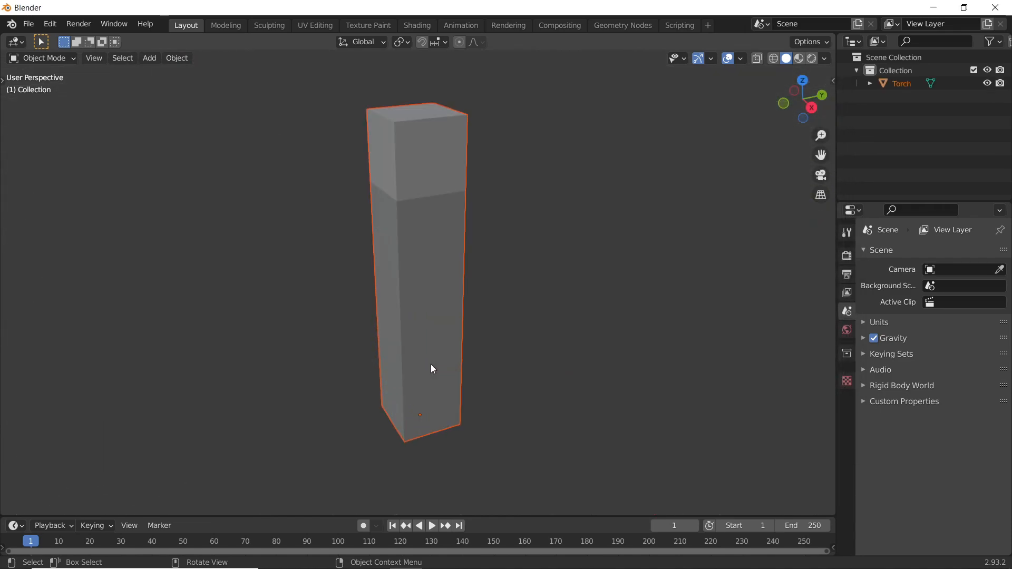
pyautogui.scroll(-3)
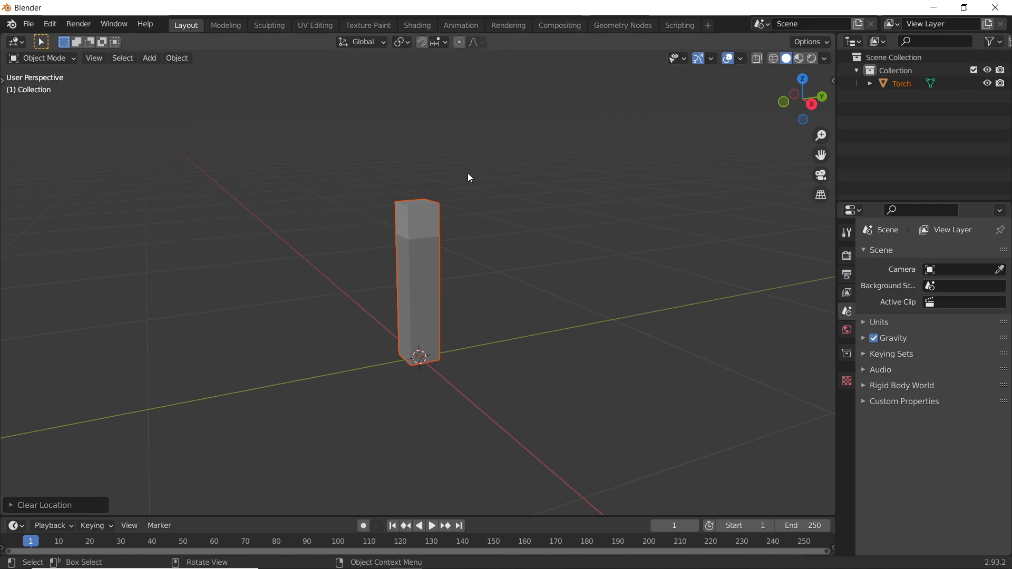
# Add an icosphere and scale it down to torch-tip size.
pyautogui.click(825, 58)
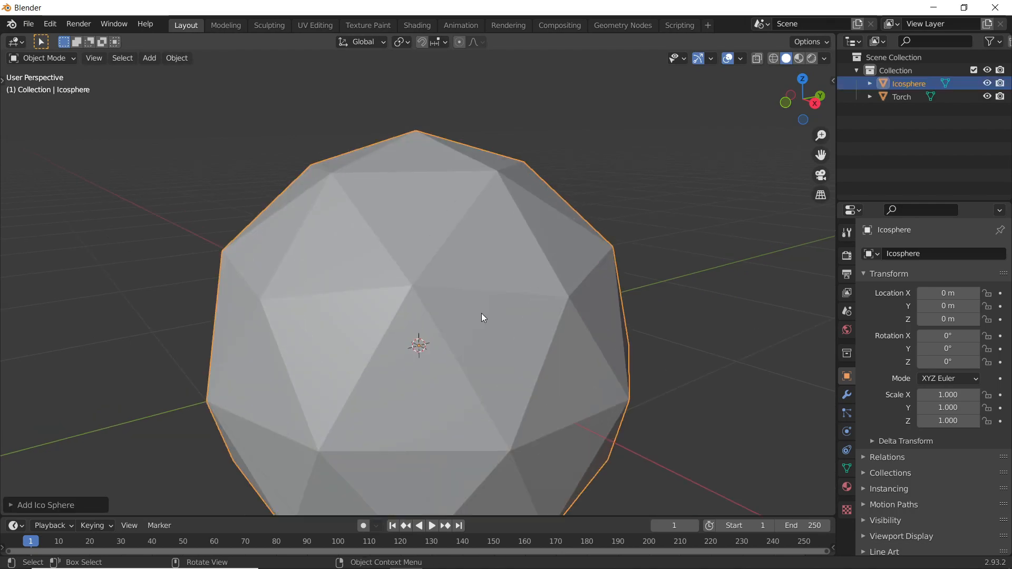
pyautogui.press('s')
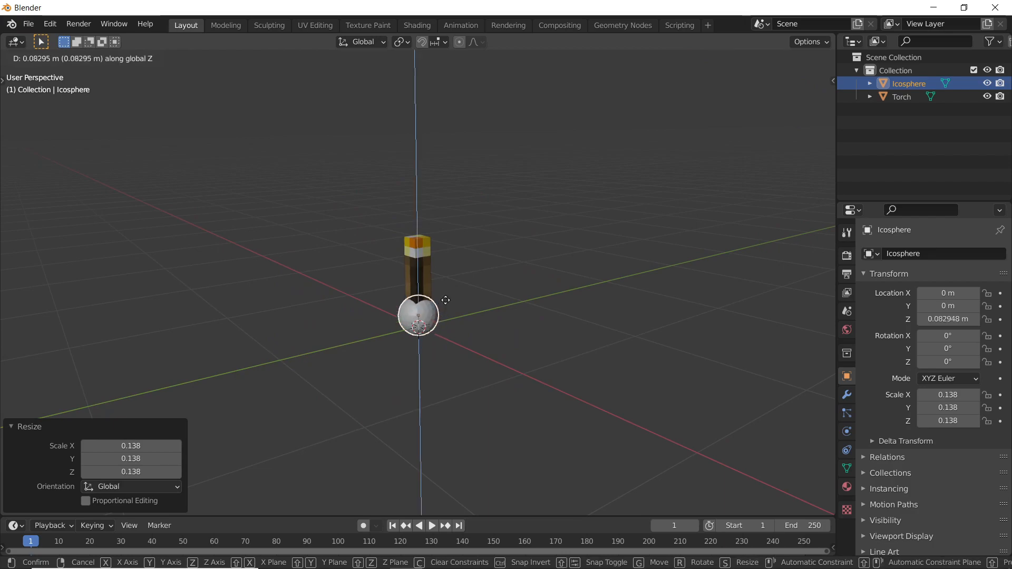
pyautogui.moveTo(544, 187)
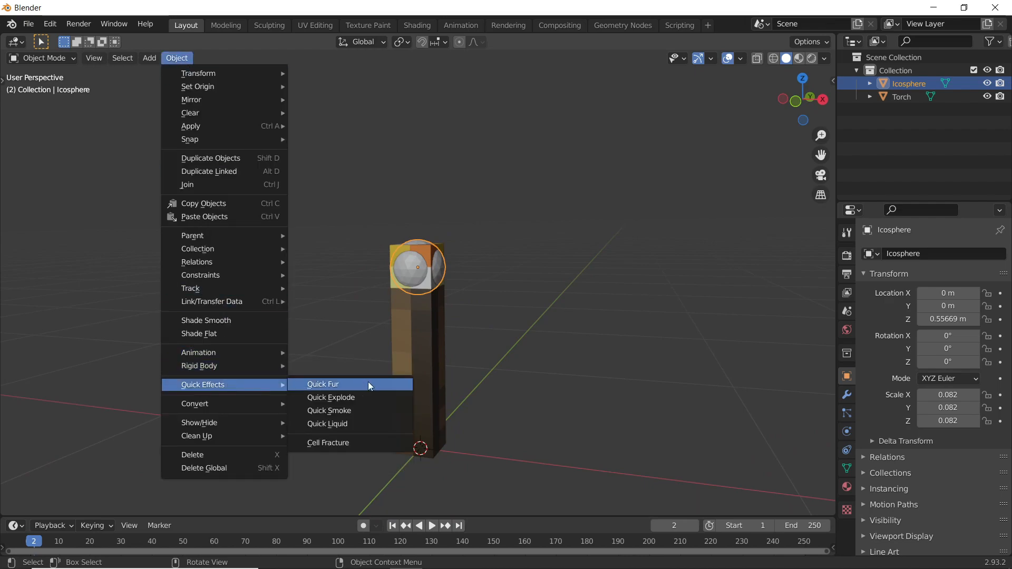
# Apply Quick Smoke to the icosphere and scale the domain narrow and tall above the torch.
pyautogui.click(329, 410)
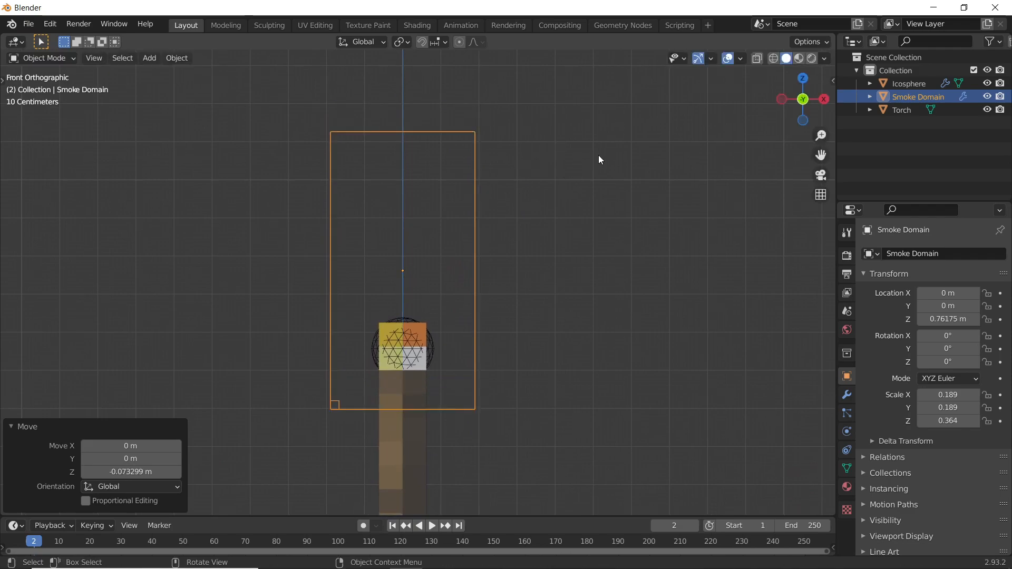
pyautogui.press('s')
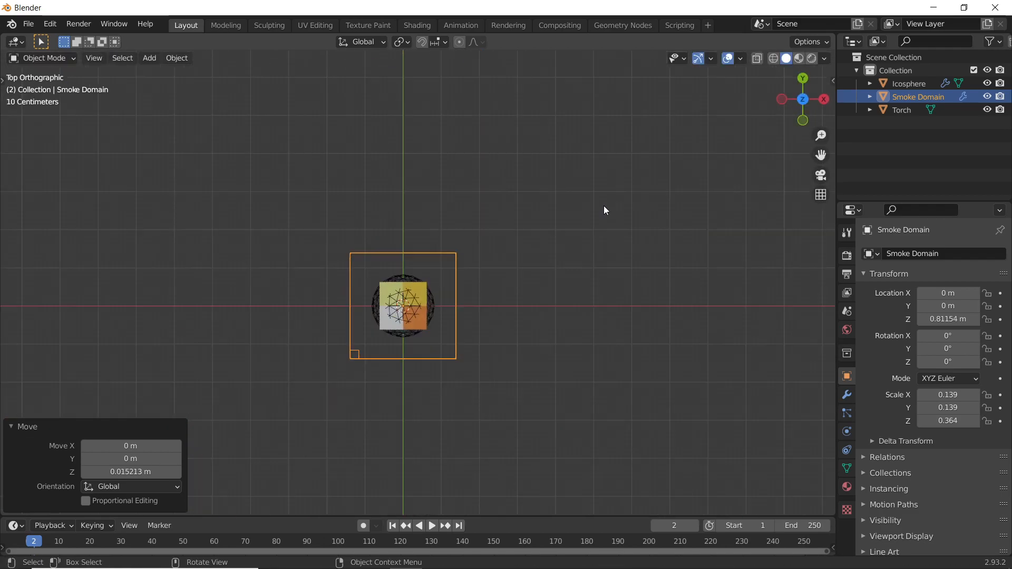
pyautogui.press('s')
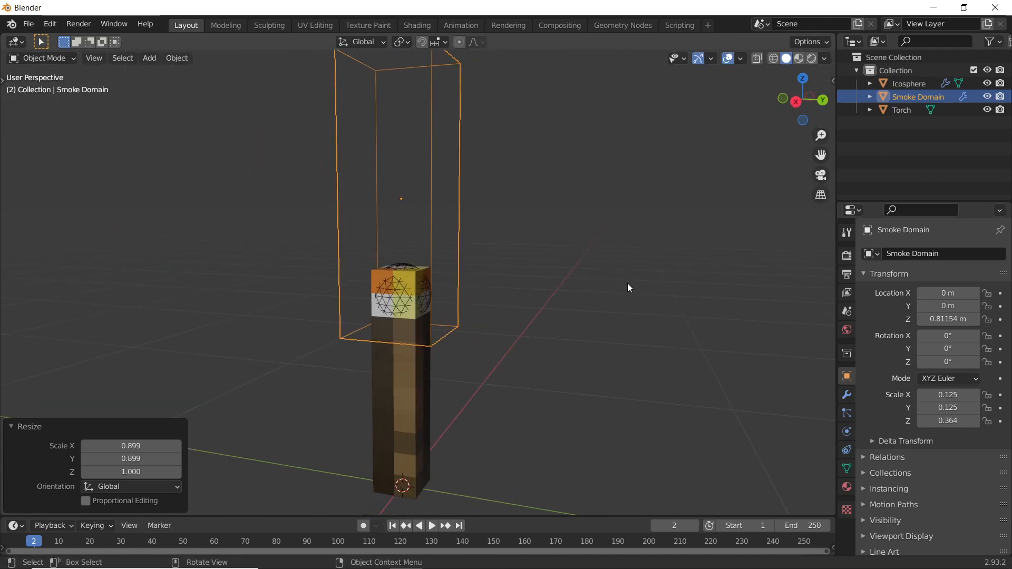
# Set the icosphere's fluid Flow Type to Fire.
pyautogui.click(910, 83)
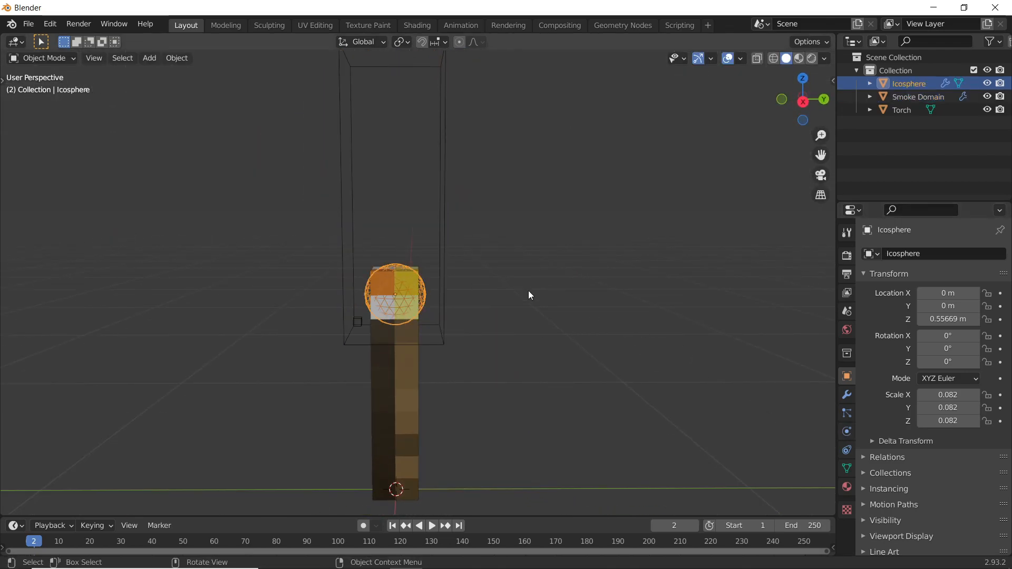
pyautogui.click(846, 431)
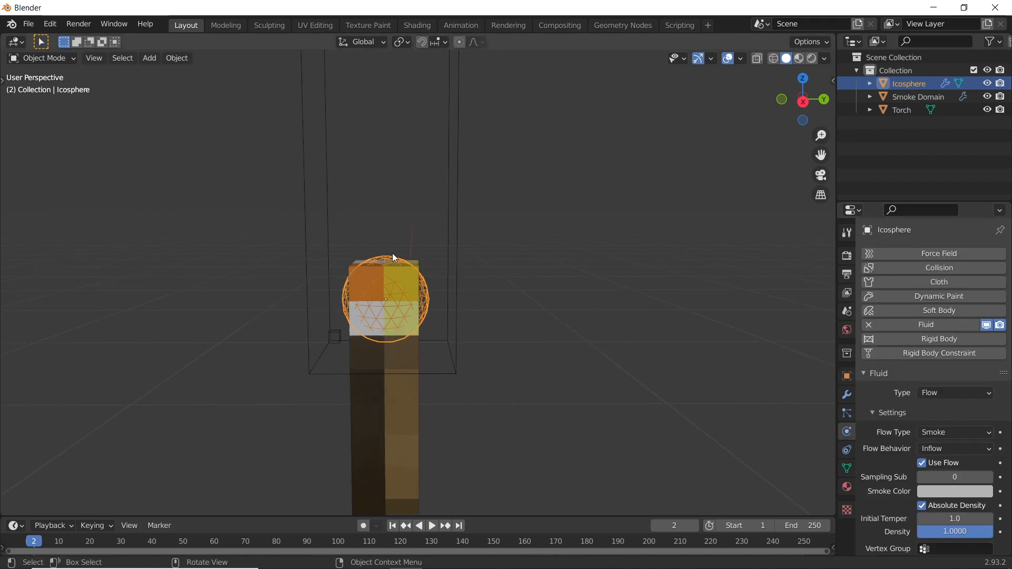
pyautogui.click(954, 432)
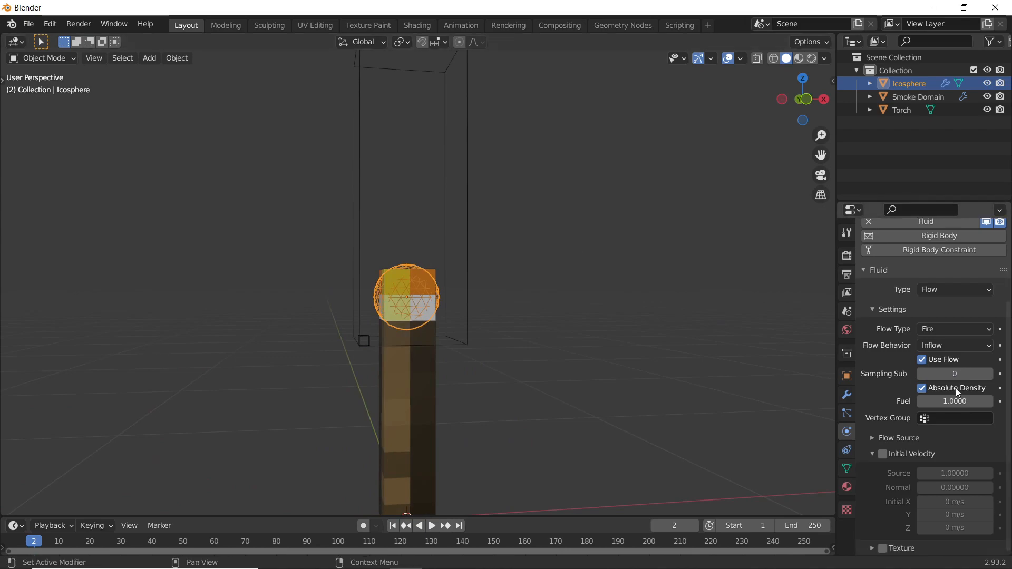
# Set the Smoke Domain cache end to 250, enable Is Resumable, and bake.
pyautogui.click(917, 96)
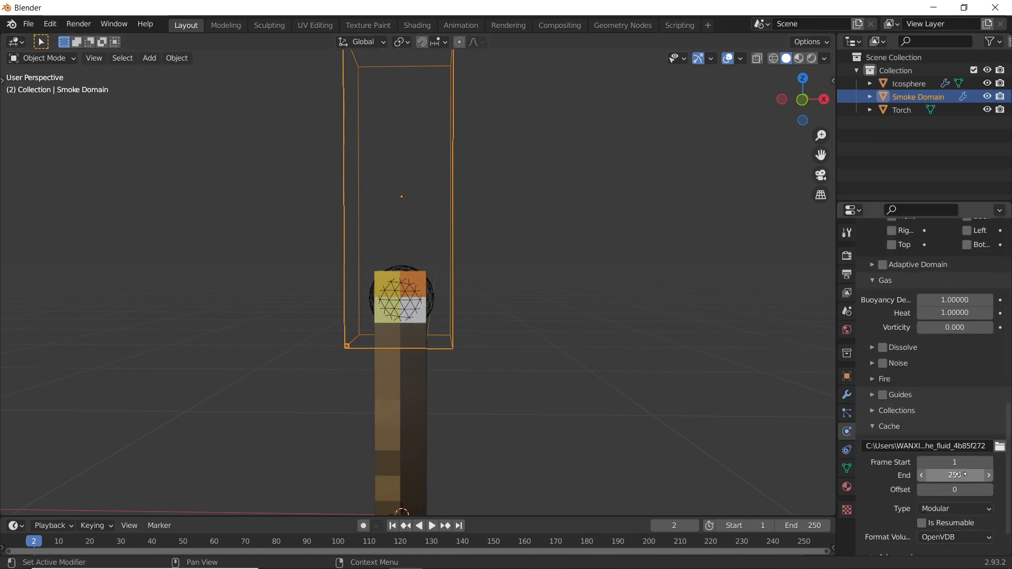
pyautogui.scroll(-3)
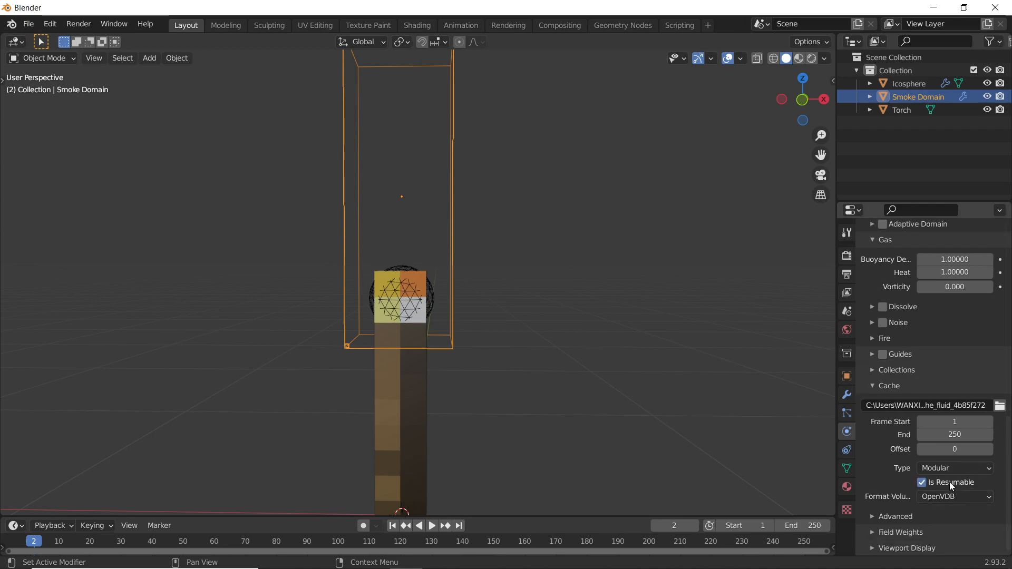
pyautogui.moveTo(401, 508)
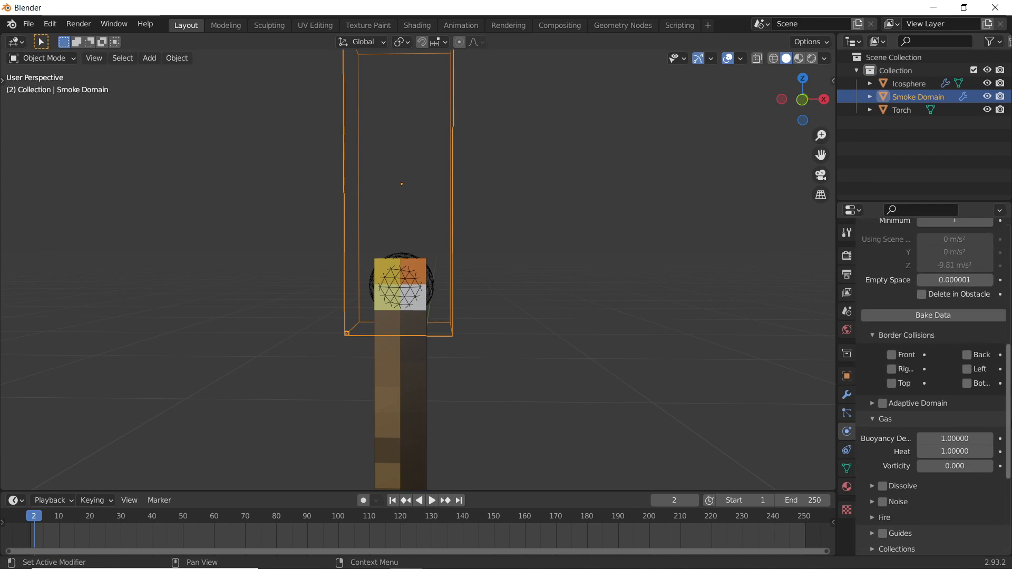
pyautogui.scroll(3)
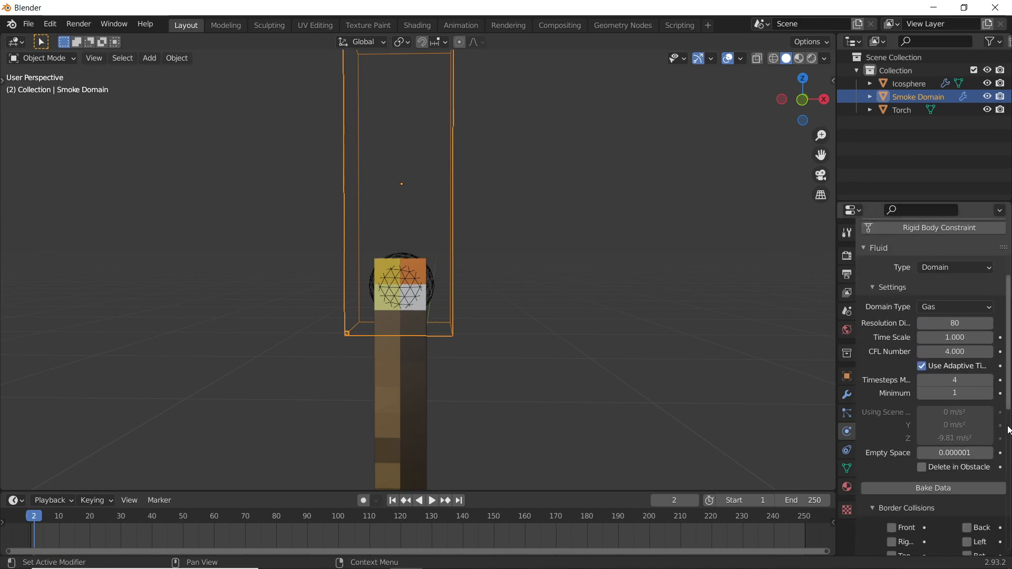
pyautogui.scroll(-3)
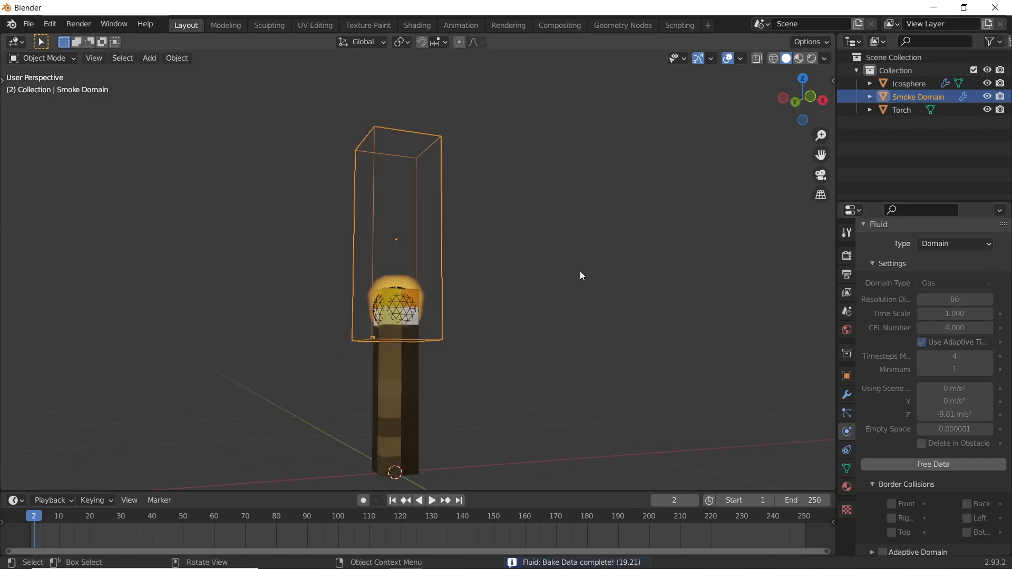
# Play the baked flame, view it from the back and in perspective, then free the bake.
pyautogui.click(432, 500)
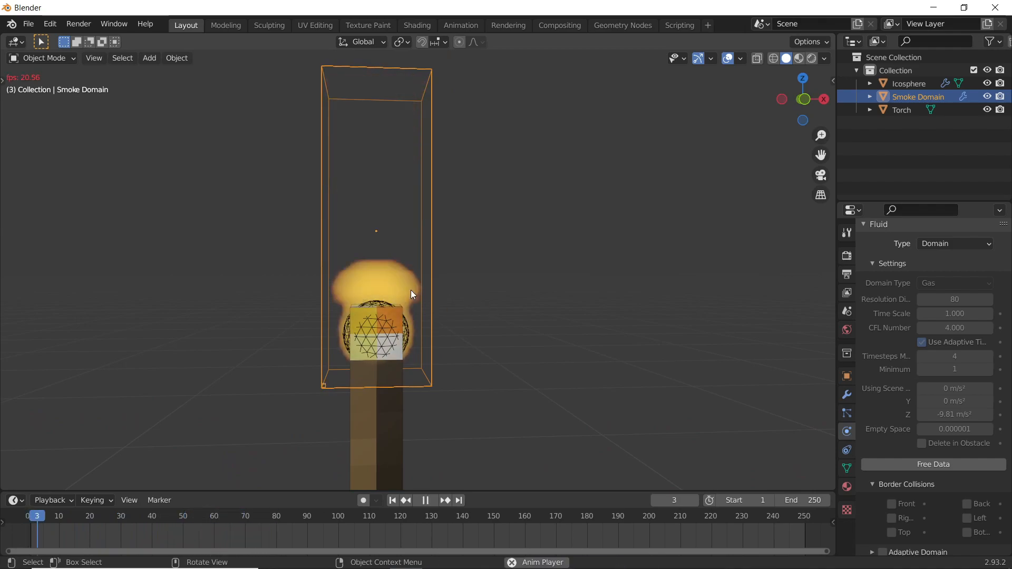
pyautogui.click(425, 500)
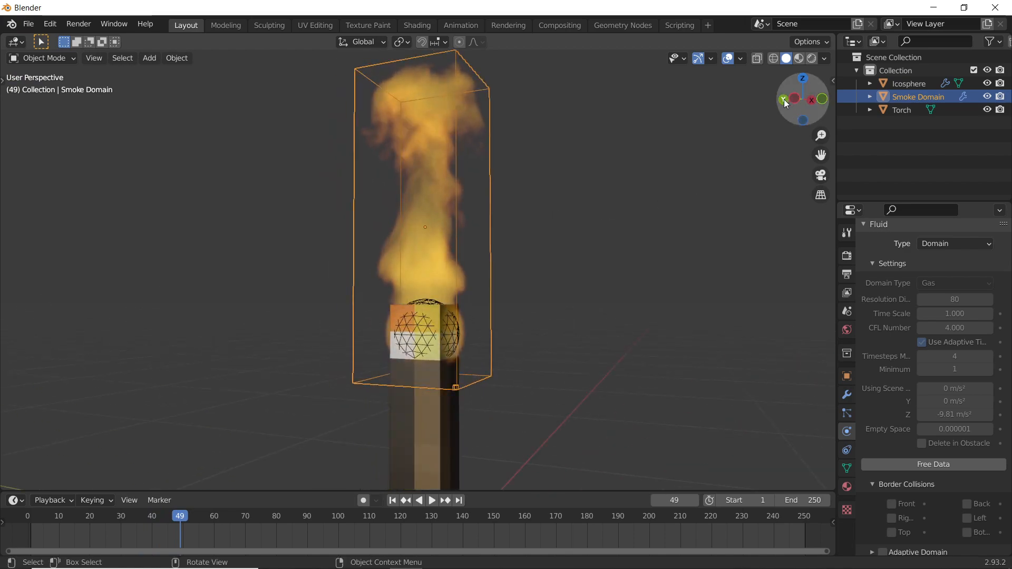
pyautogui.click(783, 100)
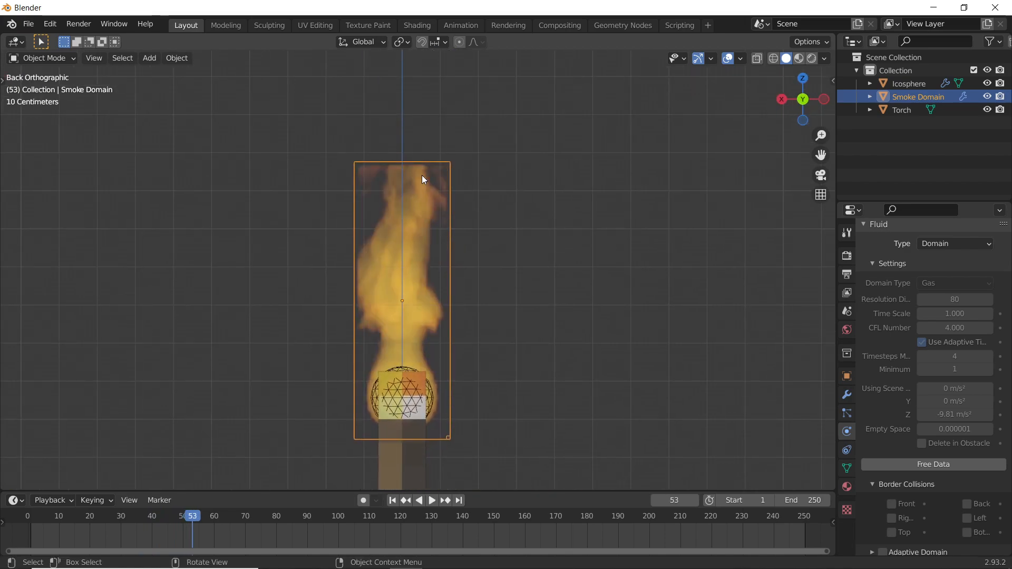
pyautogui.click(392, 500)
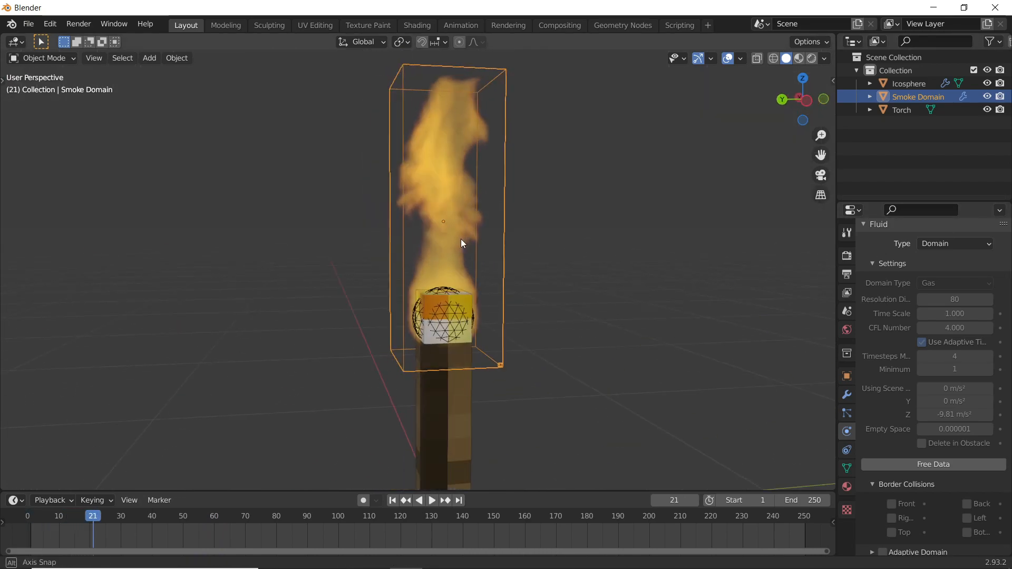
pyautogui.click(933, 464)
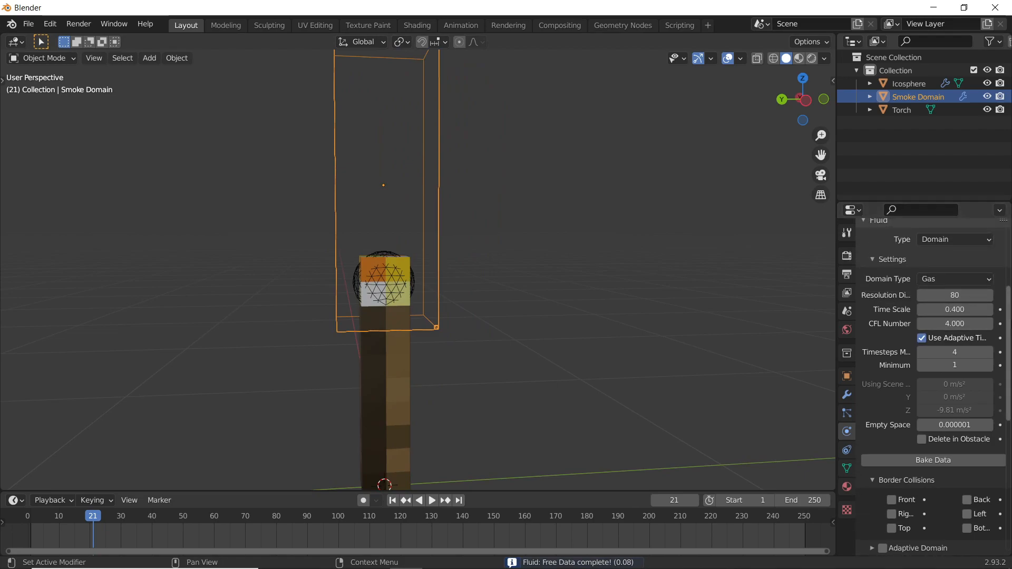
# Set domain time scale 0.4 and cache end 70, rebake, and play frames 1–70.
pyautogui.scroll(-3)
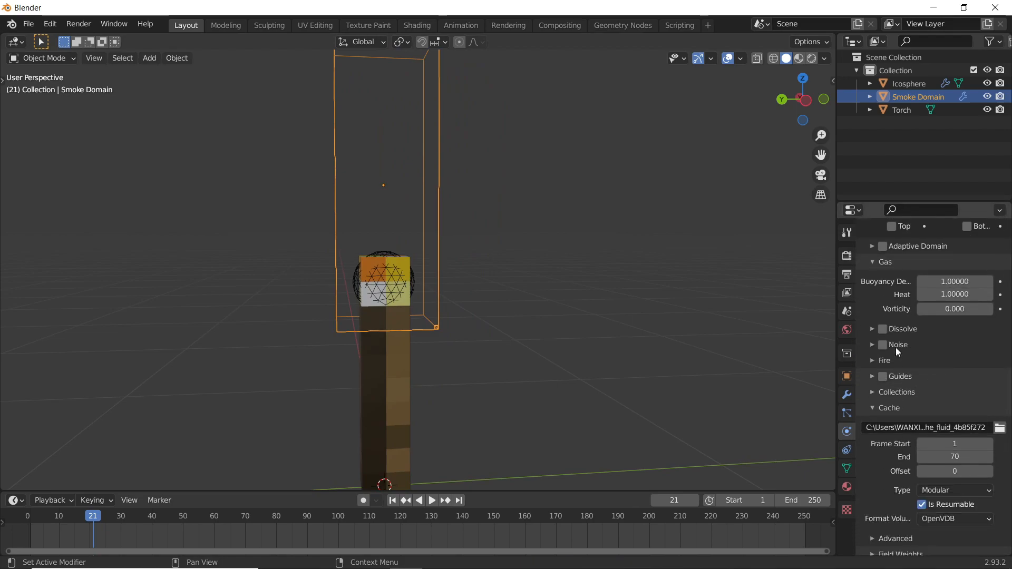
pyautogui.click(873, 360)
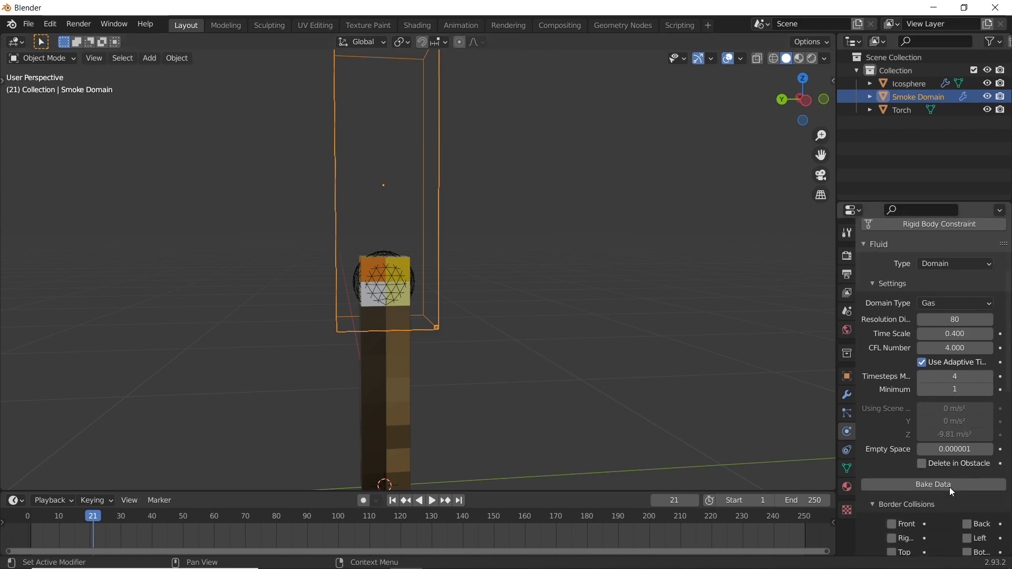
pyautogui.click(932, 484)
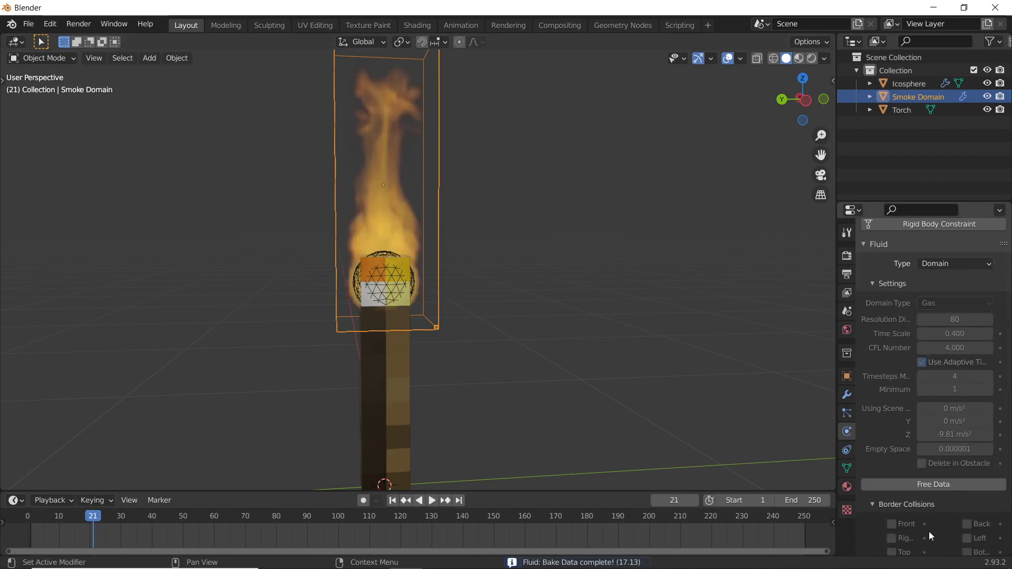
pyautogui.click(430, 500)
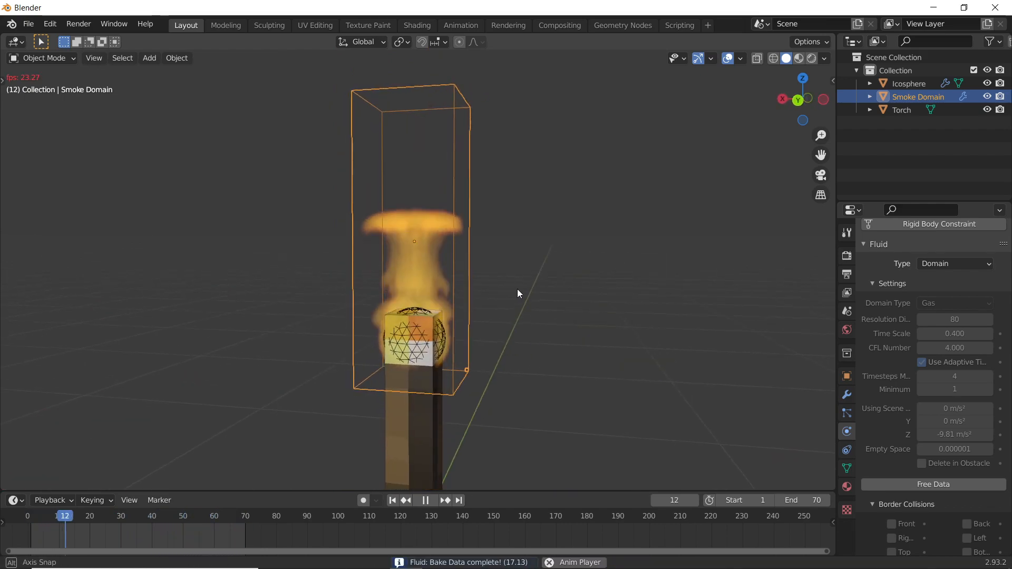
pyautogui.click(425, 500)
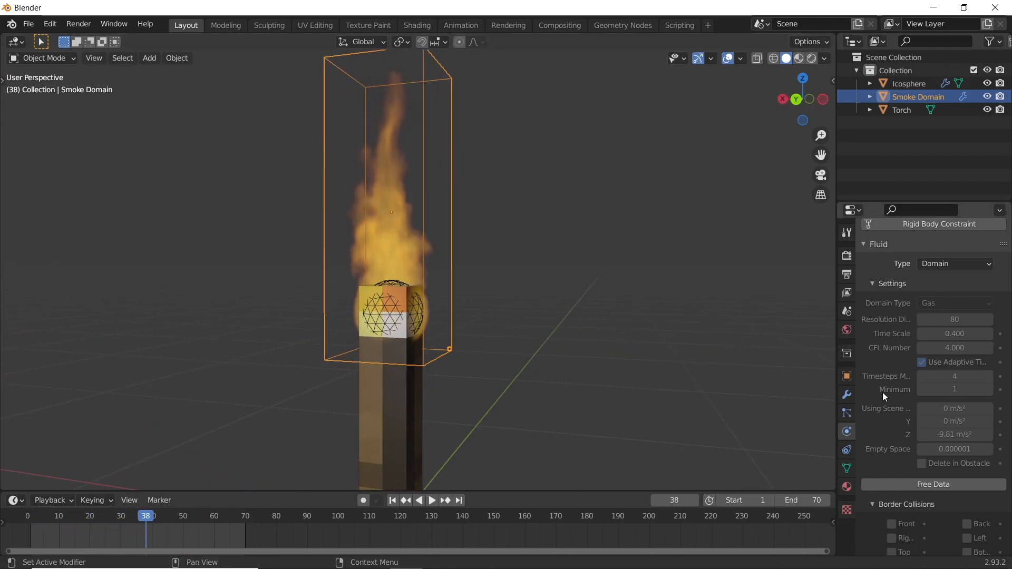
# Free the bake, rebake at resolution 128, and play back the finer flame.
pyautogui.click(932, 484)
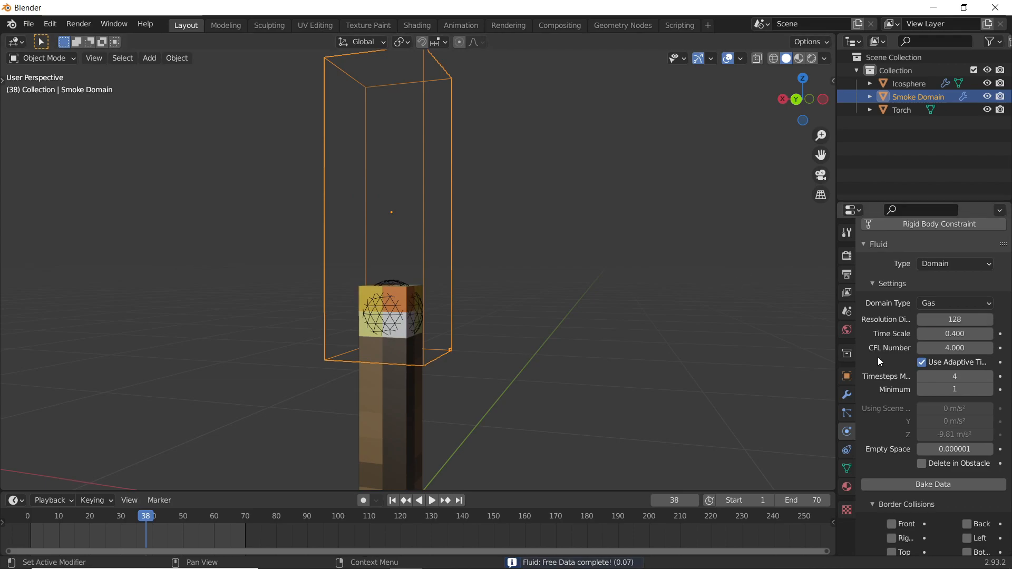
pyautogui.click(933, 484)
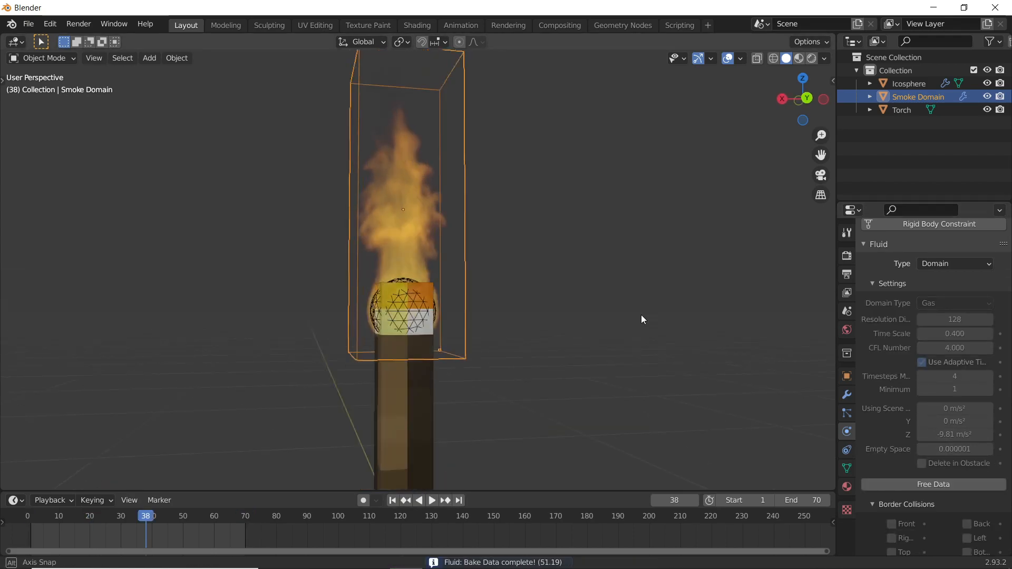
pyautogui.click(431, 500)
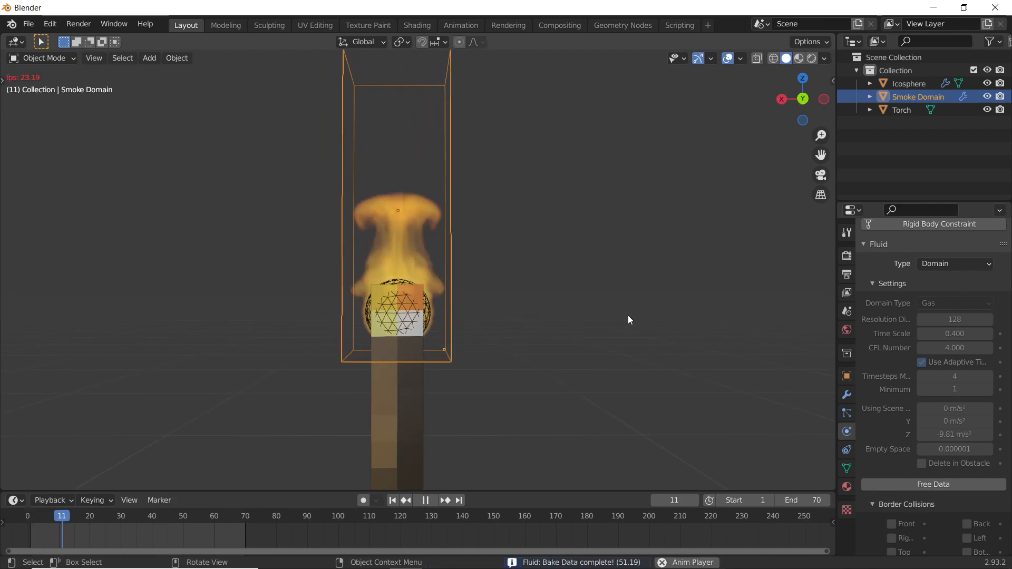
pyautogui.click(425, 500)
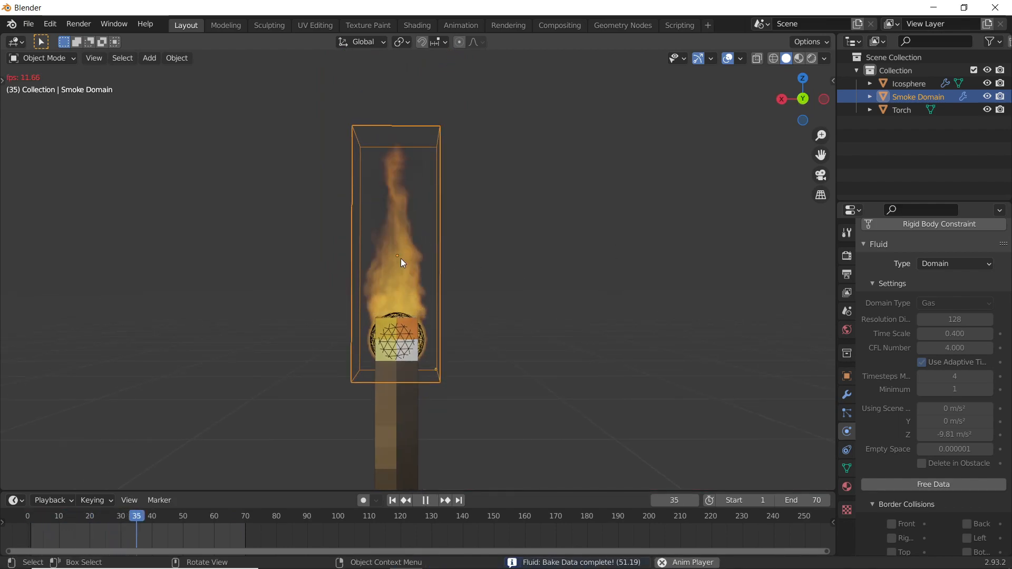
pyautogui.click(424, 501)
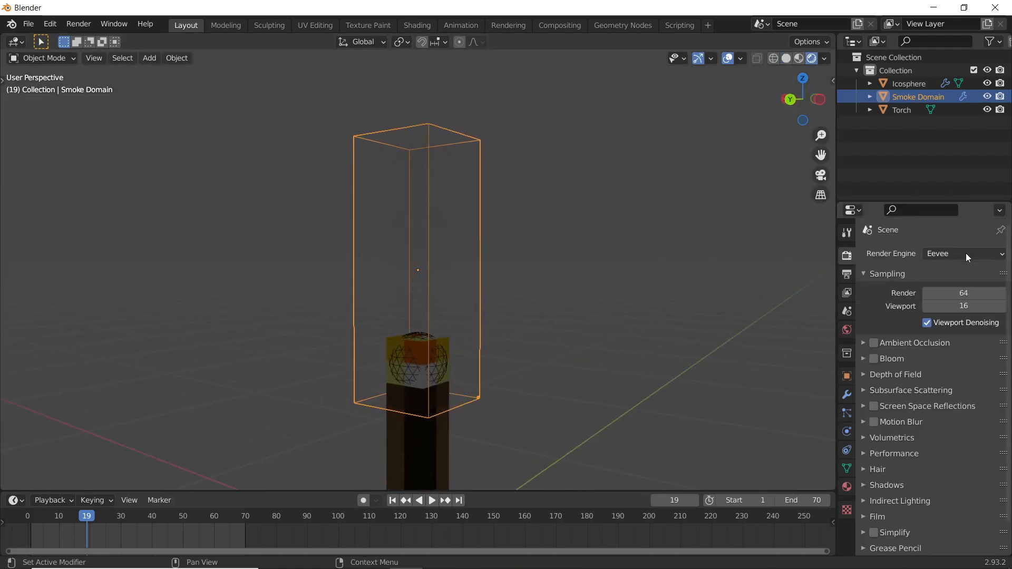
# Use Cycles GPU with 8 viewport samples, hide the icosphere from rays, open the domain material.
pyautogui.click(962, 253)
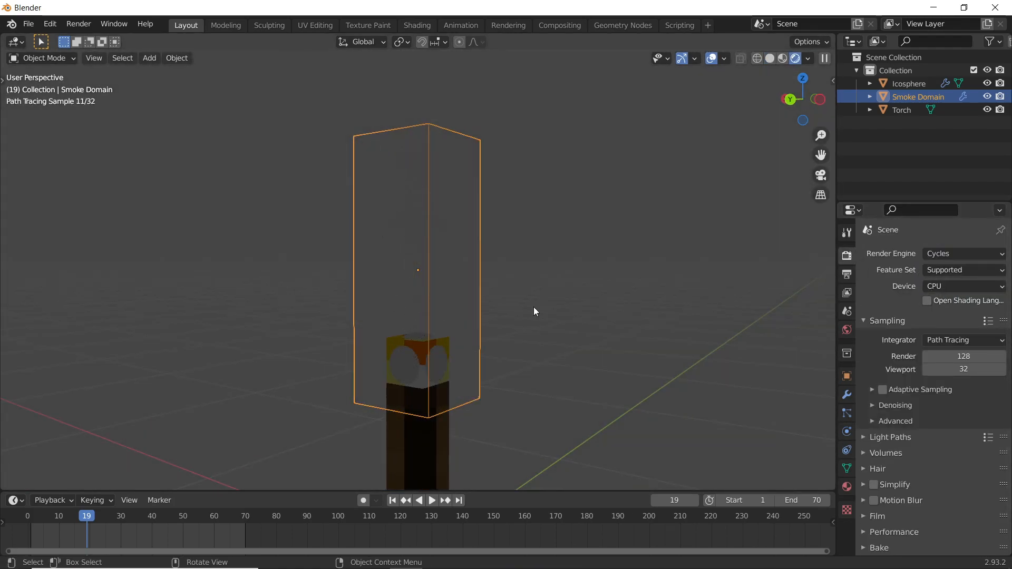
pyautogui.click(911, 84)
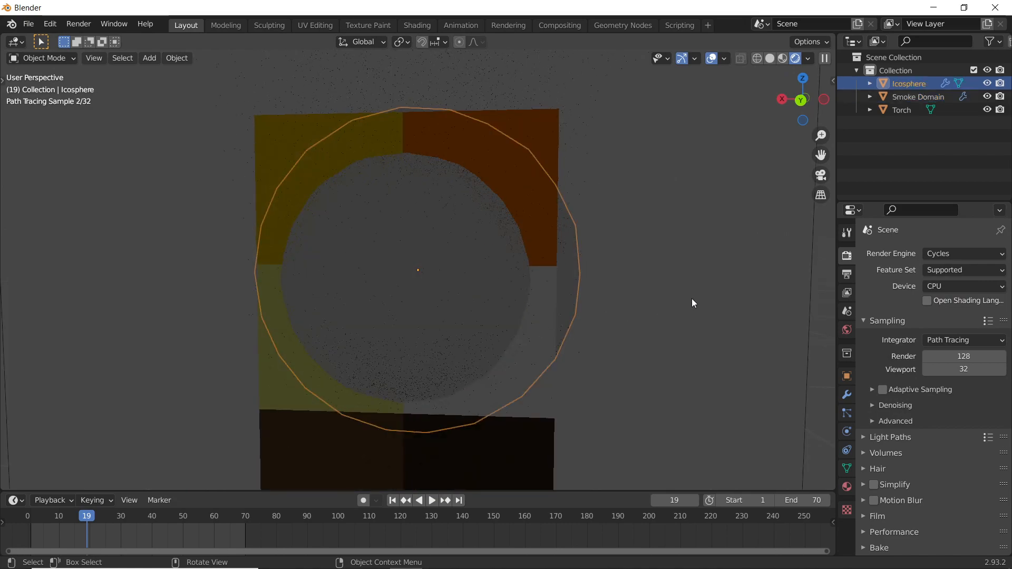
pyautogui.click(961, 285)
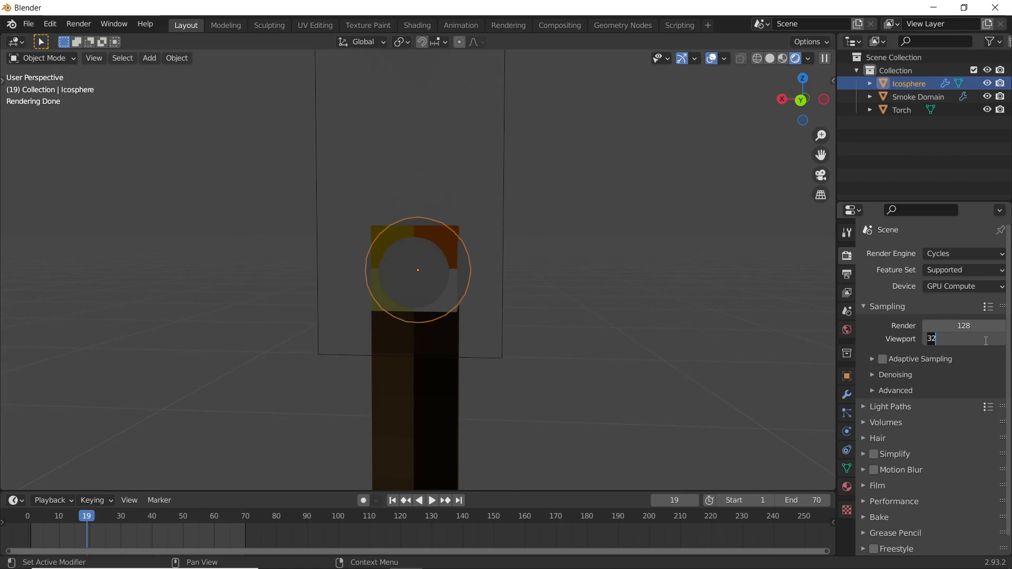
pyautogui.write('8')
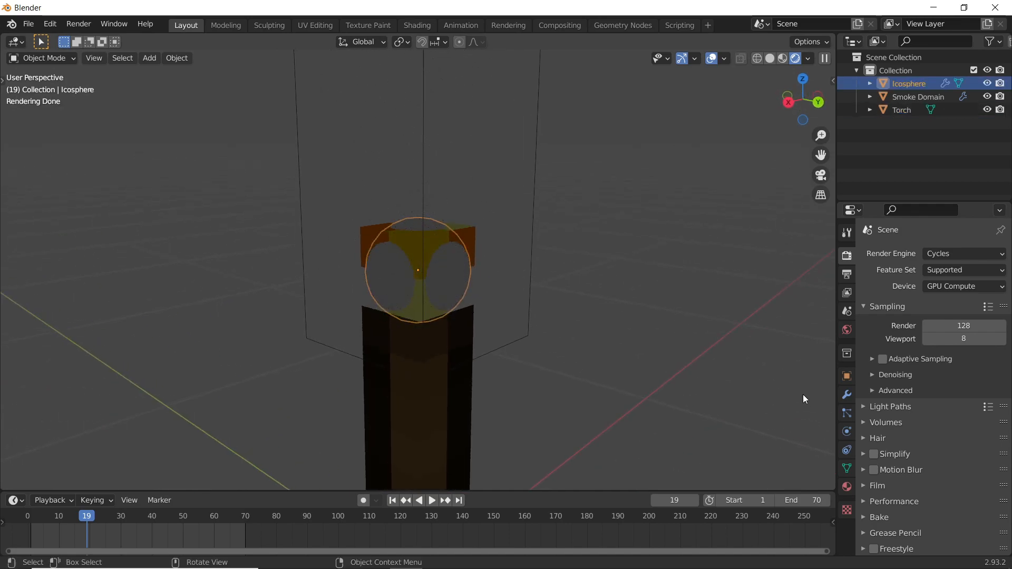
pyautogui.click(846, 375)
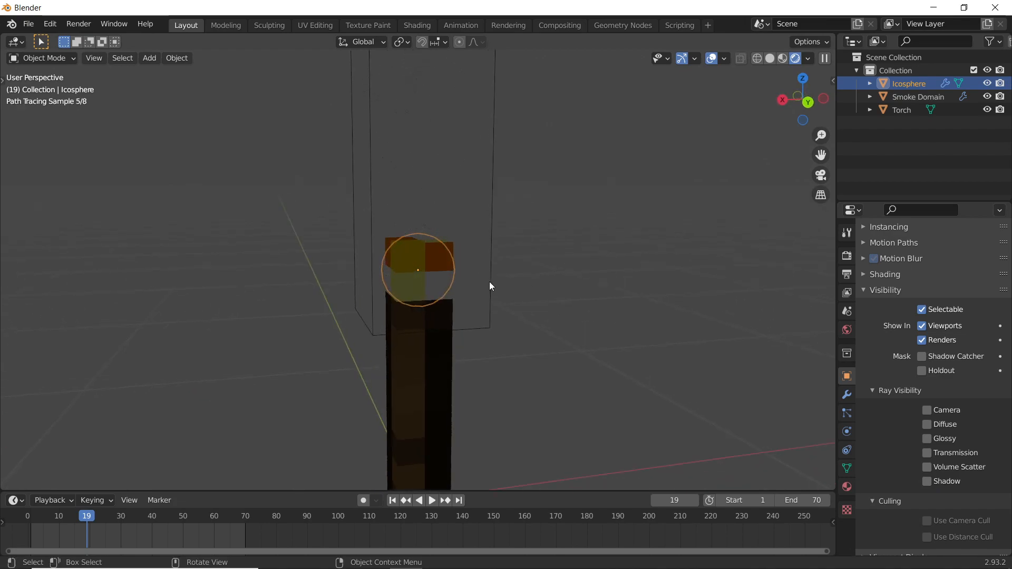
pyautogui.click(918, 96)
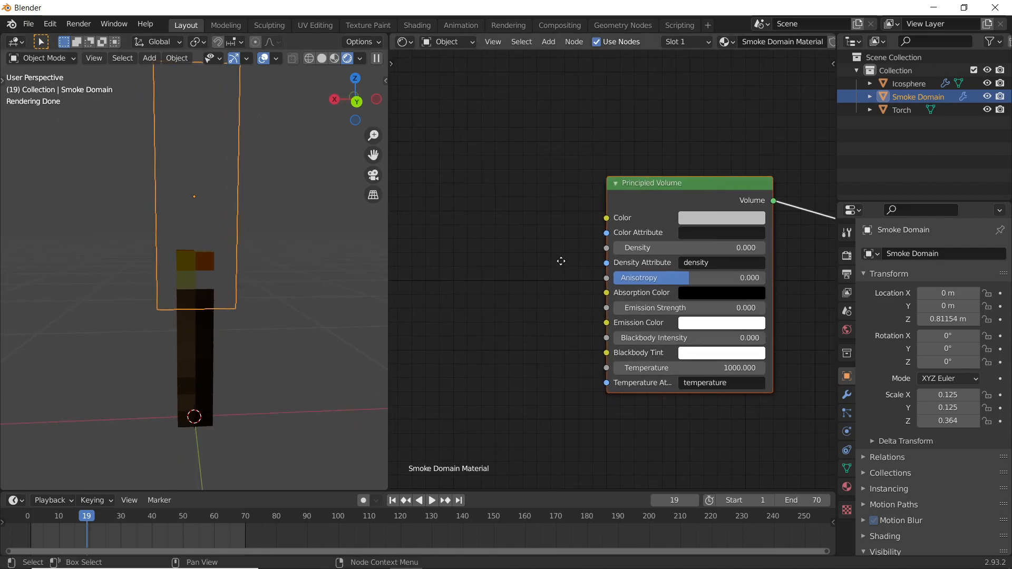
# Add a flame Attribute node feeding a ColorRamp into the Principled Volume emission colour.
pyautogui.moveTo(652, 183); pyautogui.dragTo(712, 150)
pyautogui.write('at')
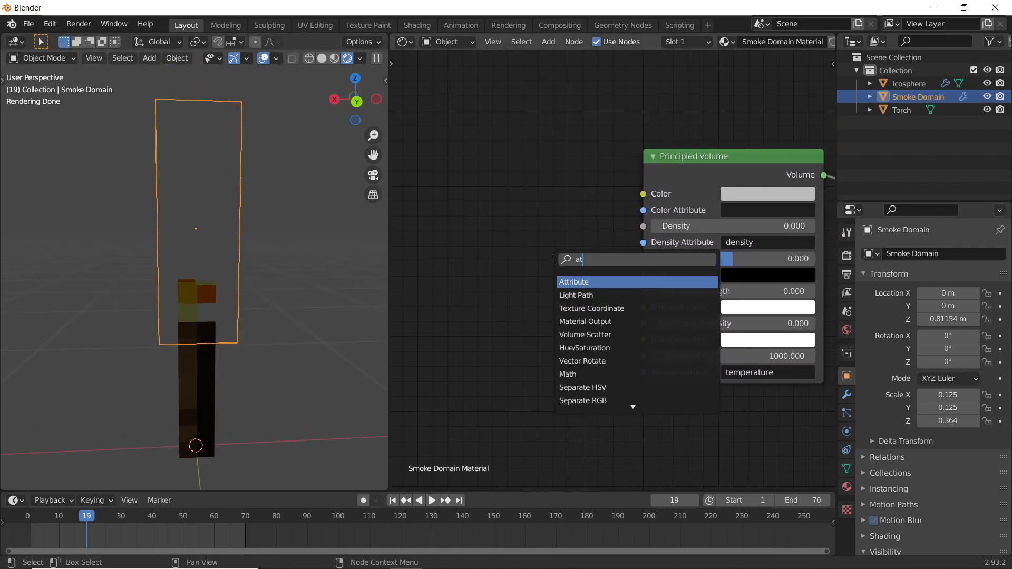
pyautogui.click(573, 282)
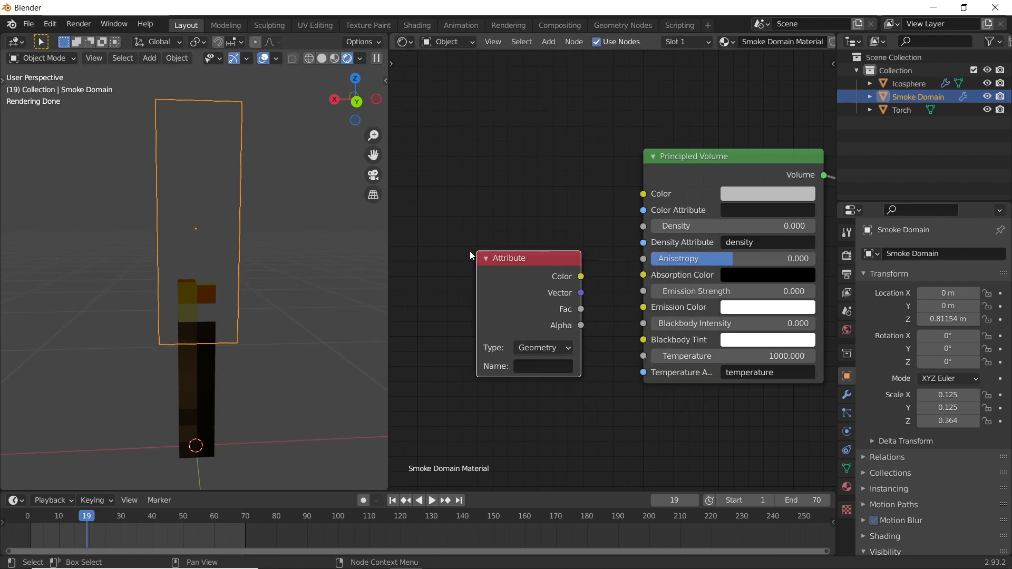
pyautogui.write('fl')
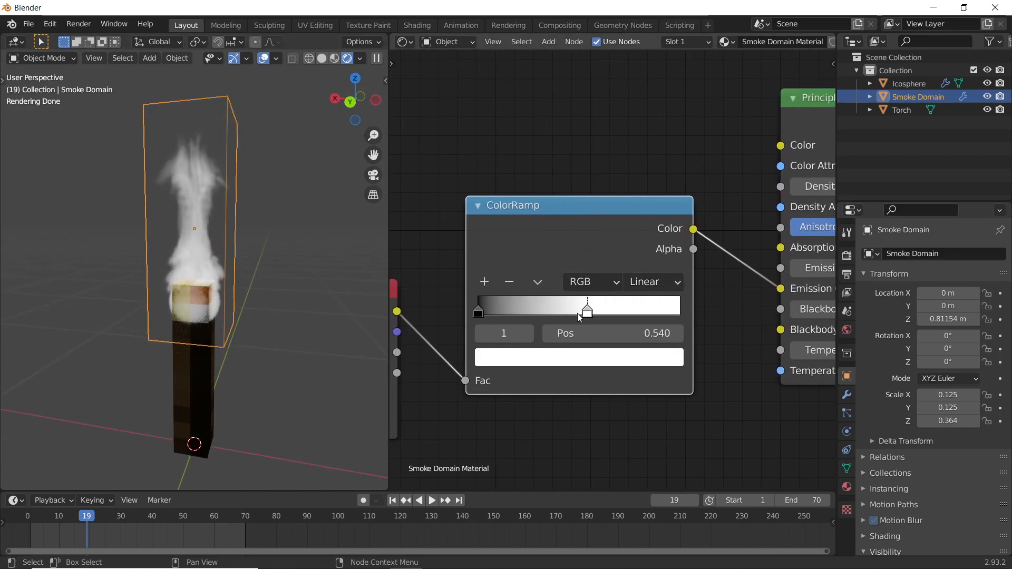
# Colour the ramp stops orange and black and set interpolation to Ease.
pyautogui.click(578, 357)
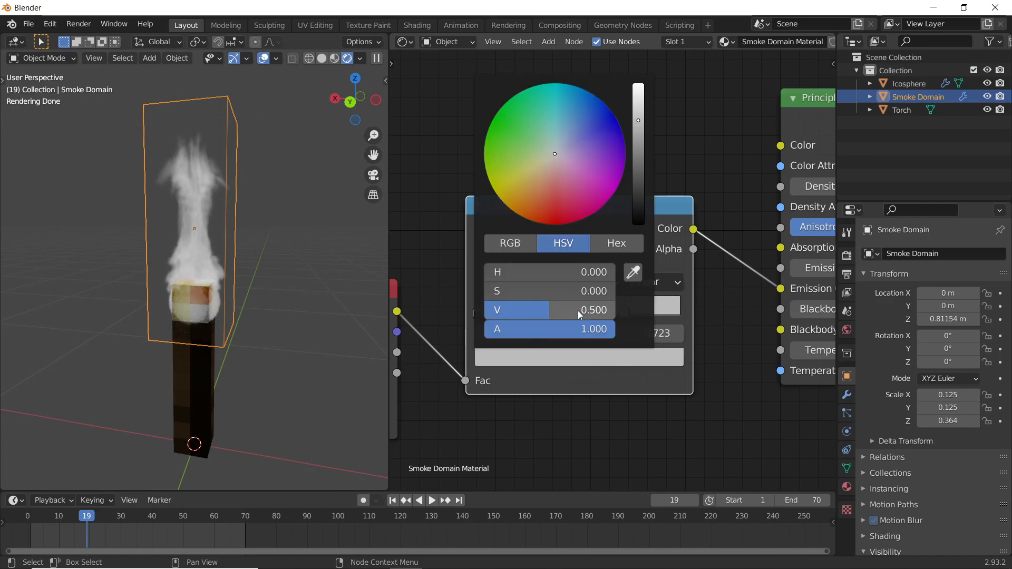
pyautogui.click(329, 268)
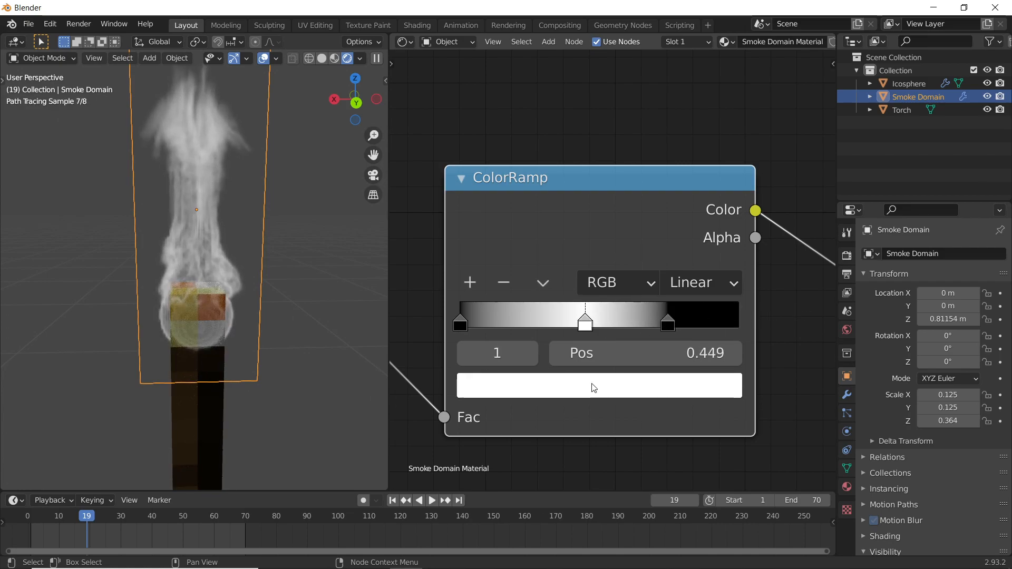
pyautogui.click(597, 386)
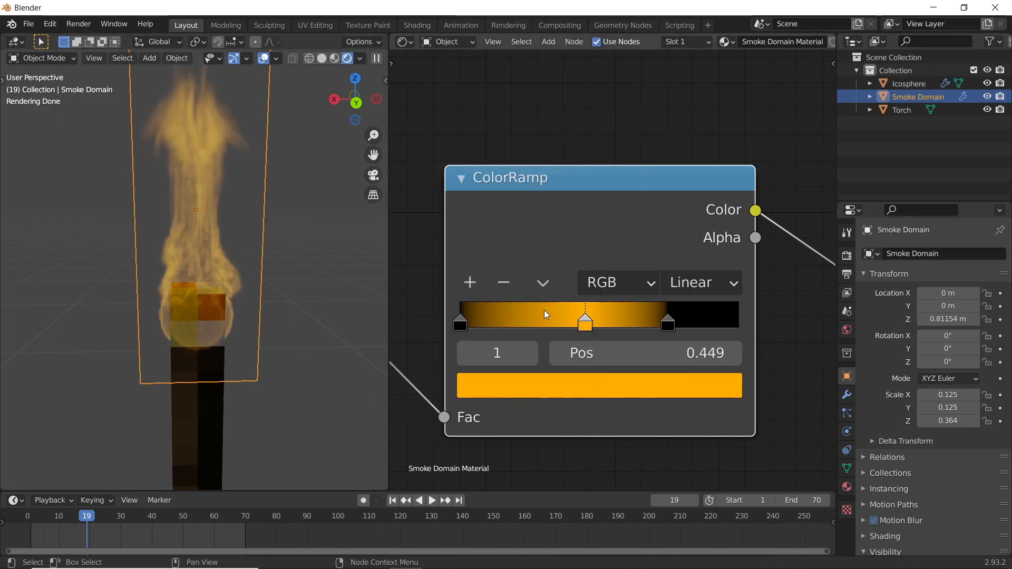
pyautogui.click(598, 386)
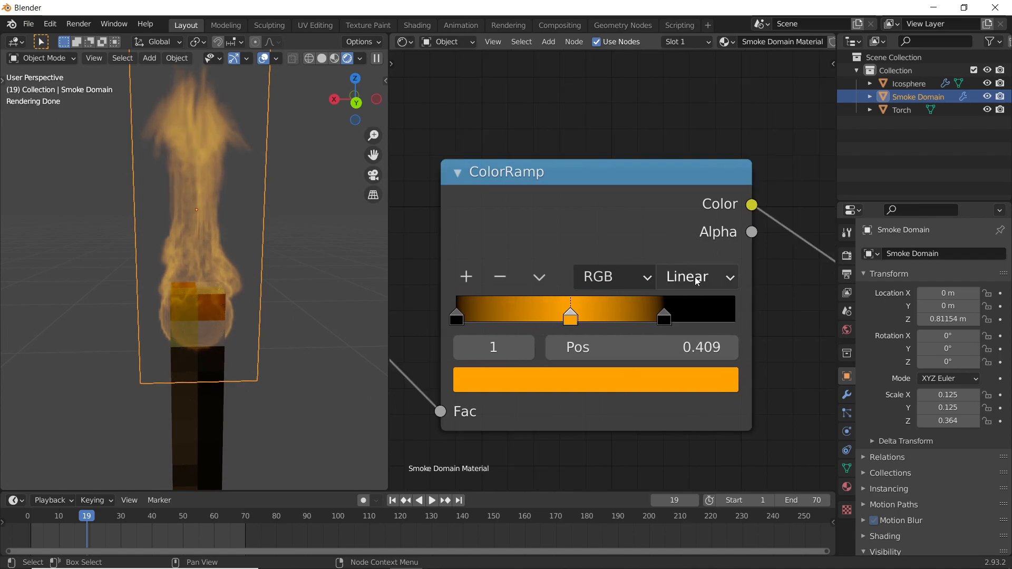
pyautogui.click(696, 276)
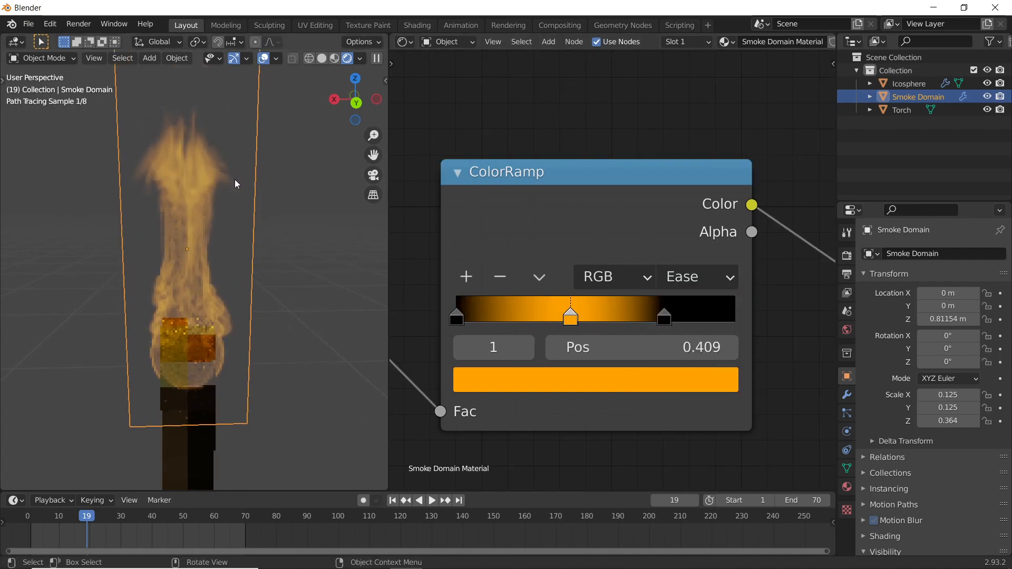
pyautogui.click(696, 276)
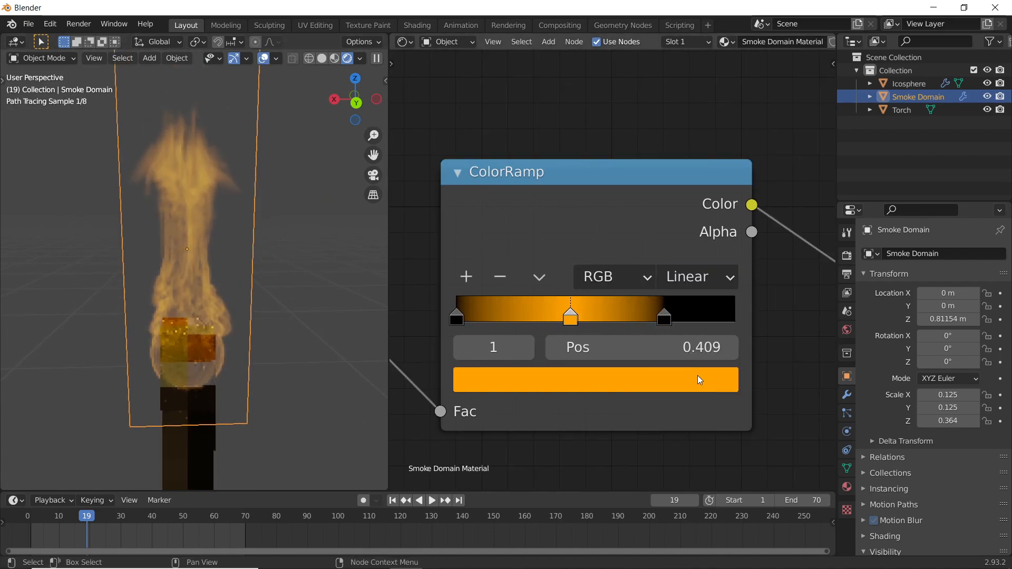
pyautogui.click(696, 276)
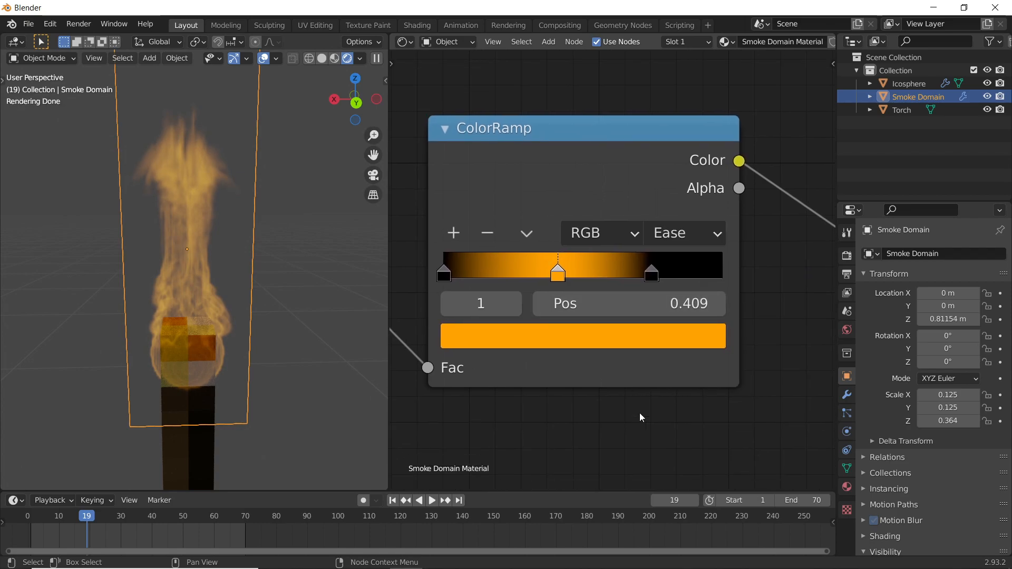
pyautogui.click(651, 271)
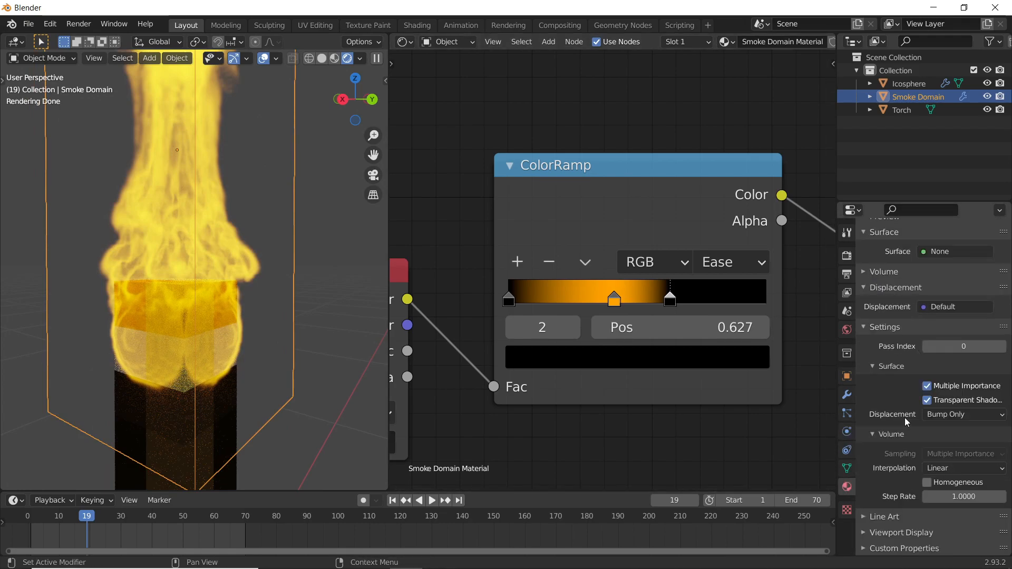
# Set the smoke volume interpolation to Cubic and slide the new dark orange ramp stop into place.
pyautogui.click(961, 468)
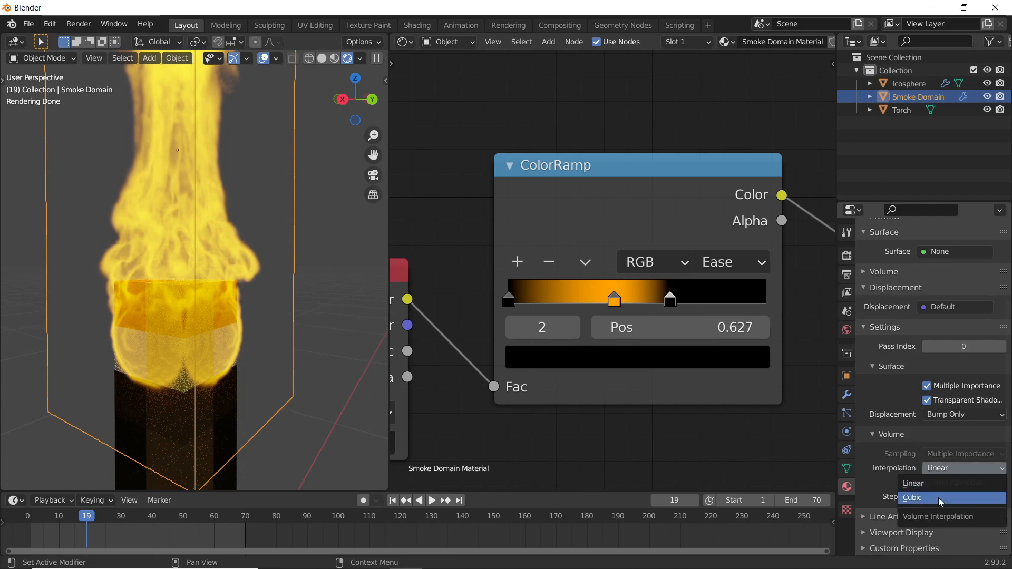
pyautogui.click(911, 498)
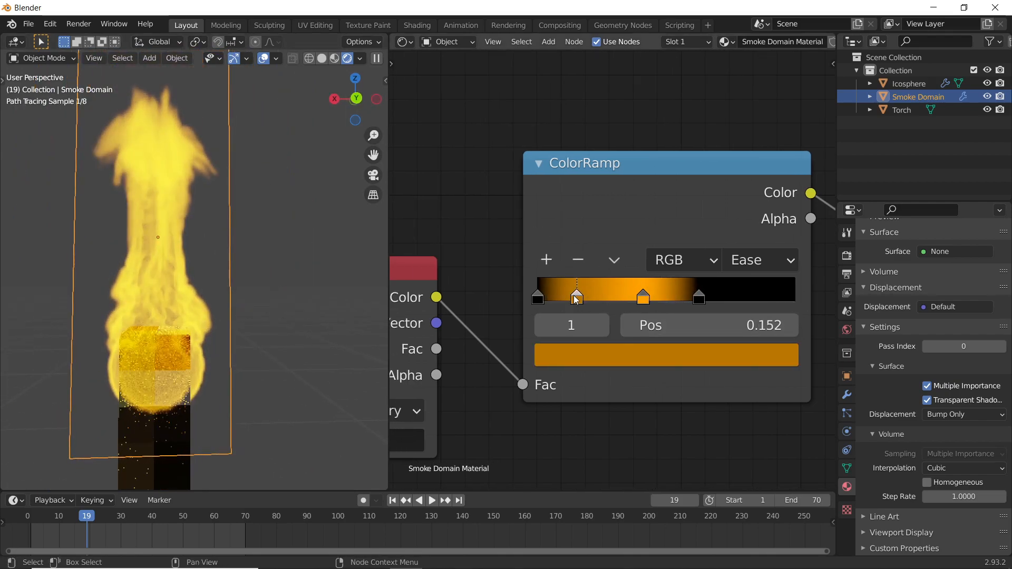
pyautogui.click(665, 354)
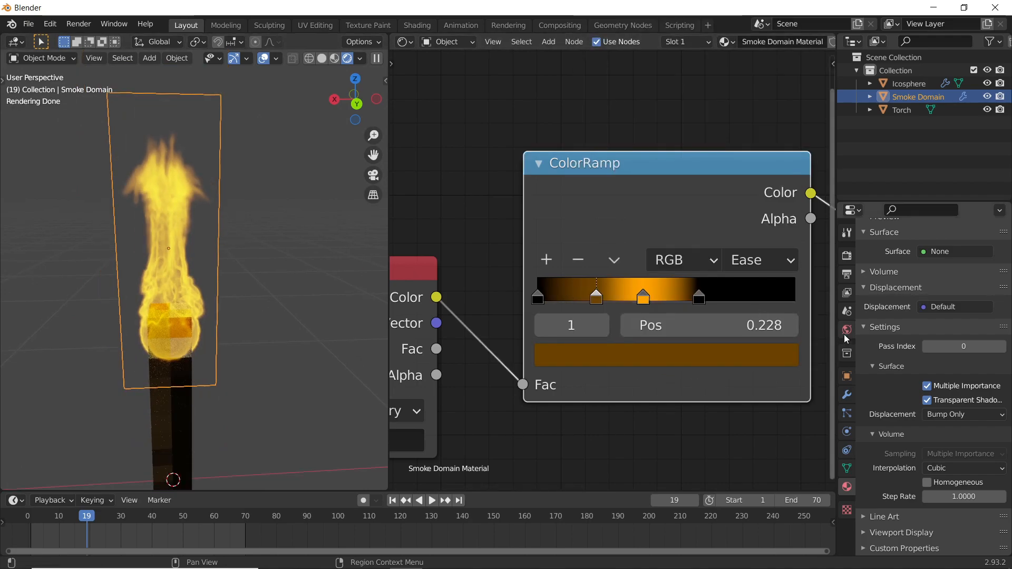
pyautogui.click(846, 329)
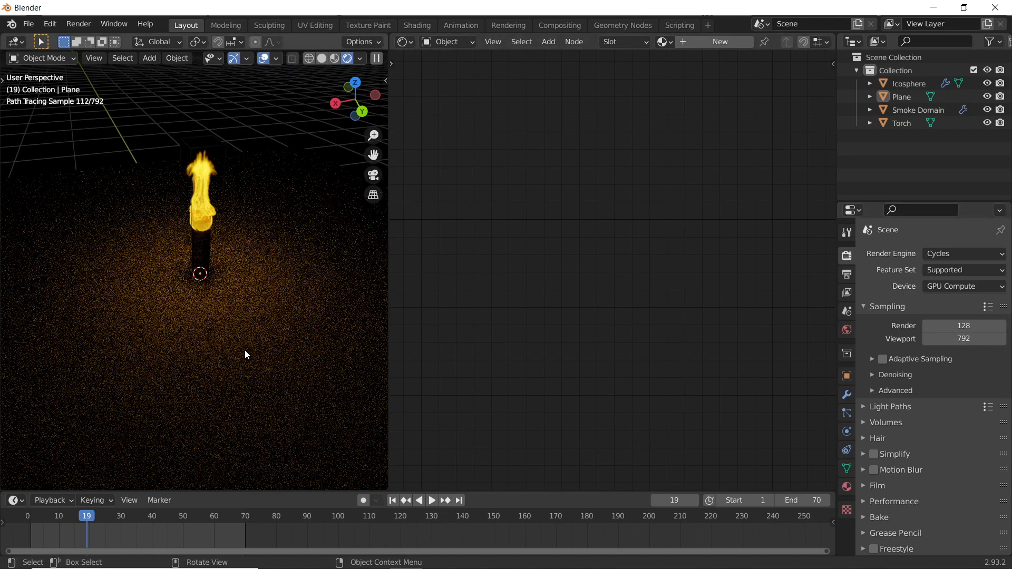
# Mix two Principled Volumes (emission 200 and 1000) through a Mix Shader and add a Light Path node.
pyautogui.click(918, 109)
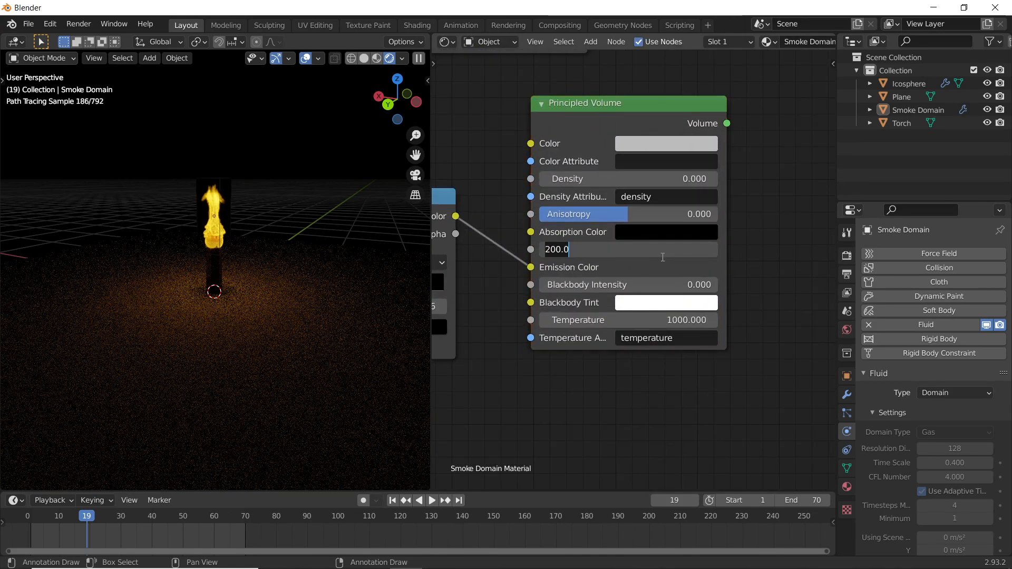
pyautogui.write('100.0')
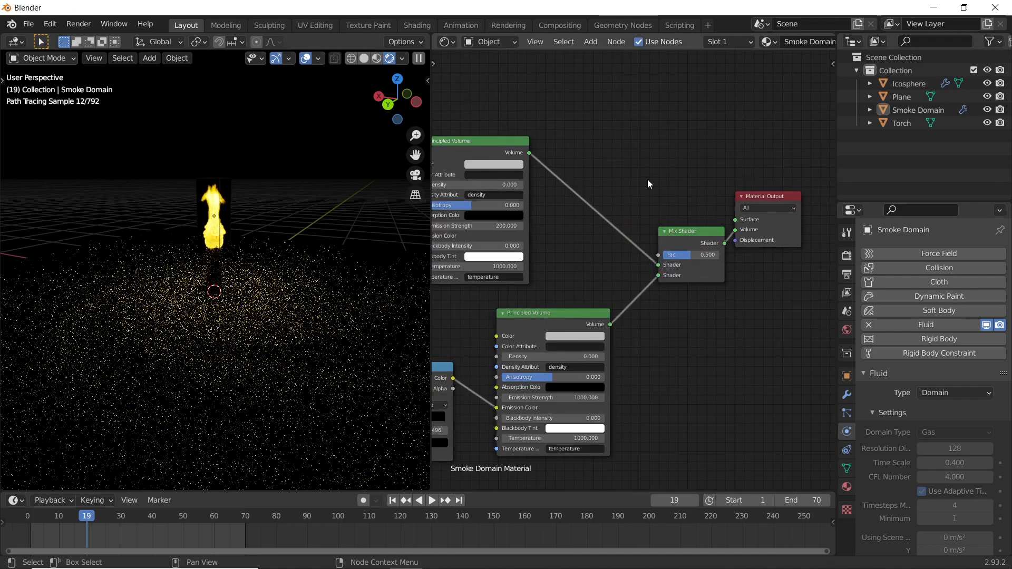
pyautogui.write('light')
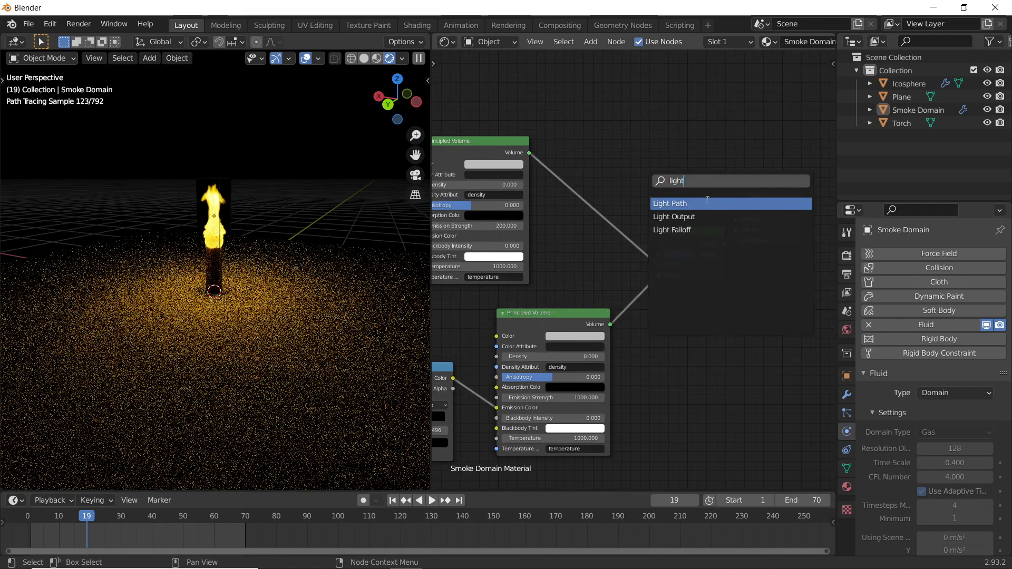
pyautogui.click(669, 203)
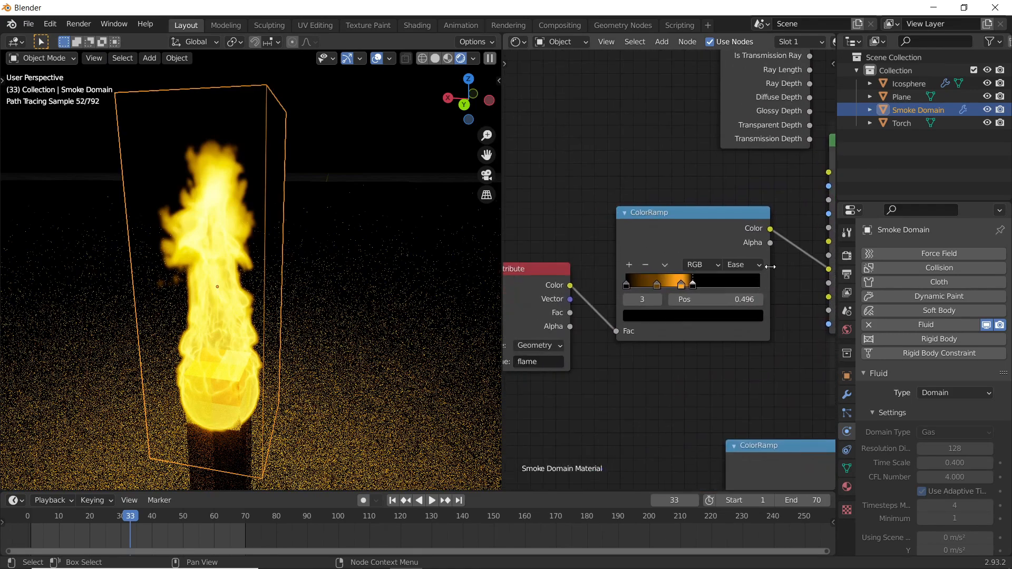
# Colour the dark ramp stop H 0.06, S 1, V 0.15, then step through frame 45 and later frames.
pyautogui.click(655, 280)
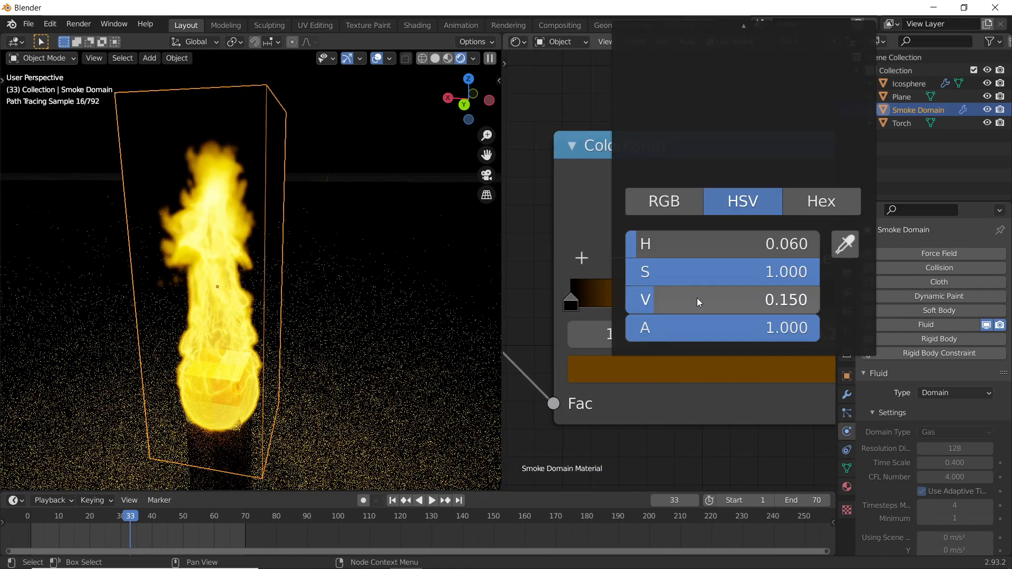
pyautogui.doubleClick(708, 298)
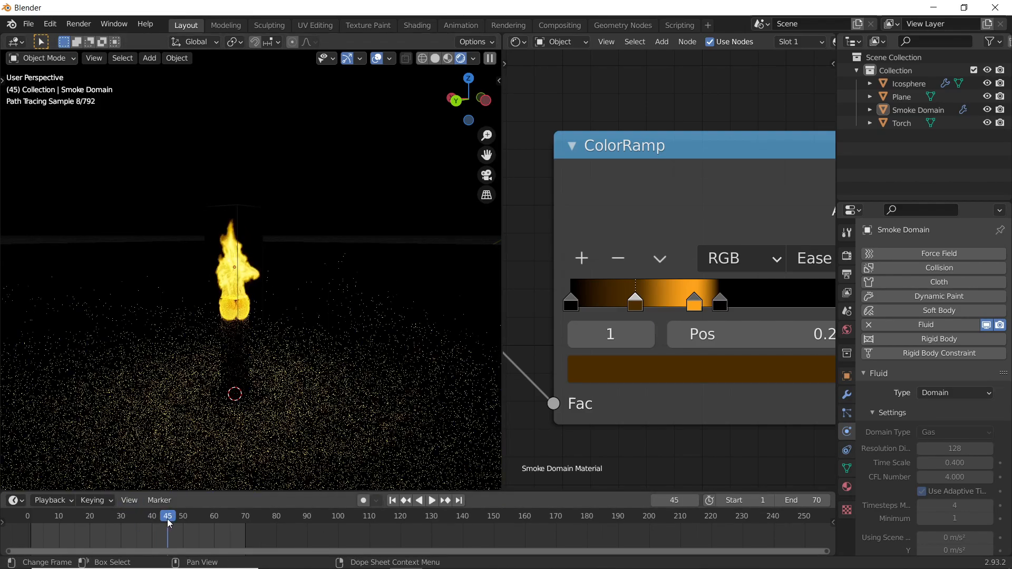
pyautogui.click(431, 501)
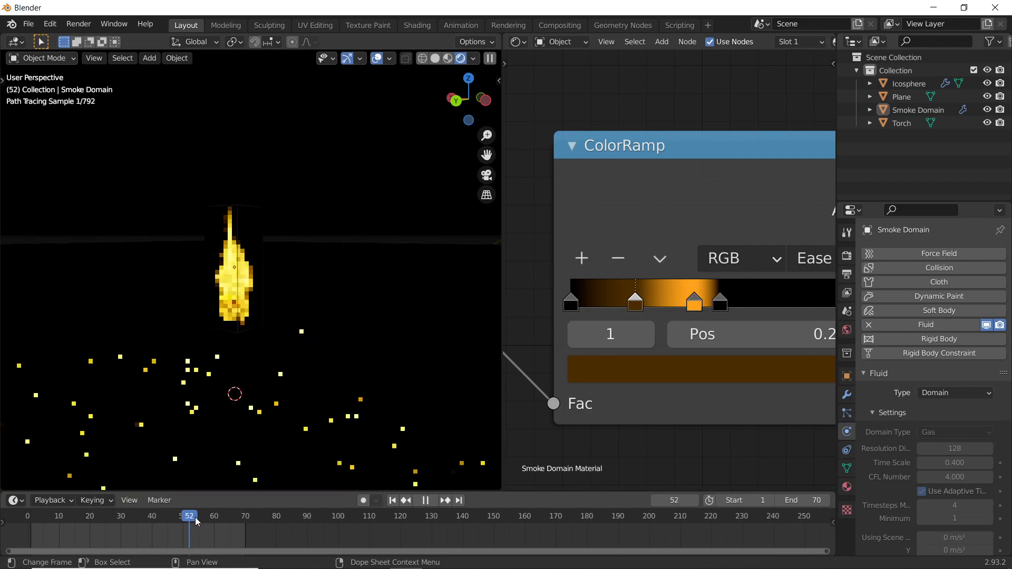
pyautogui.click(196, 516)
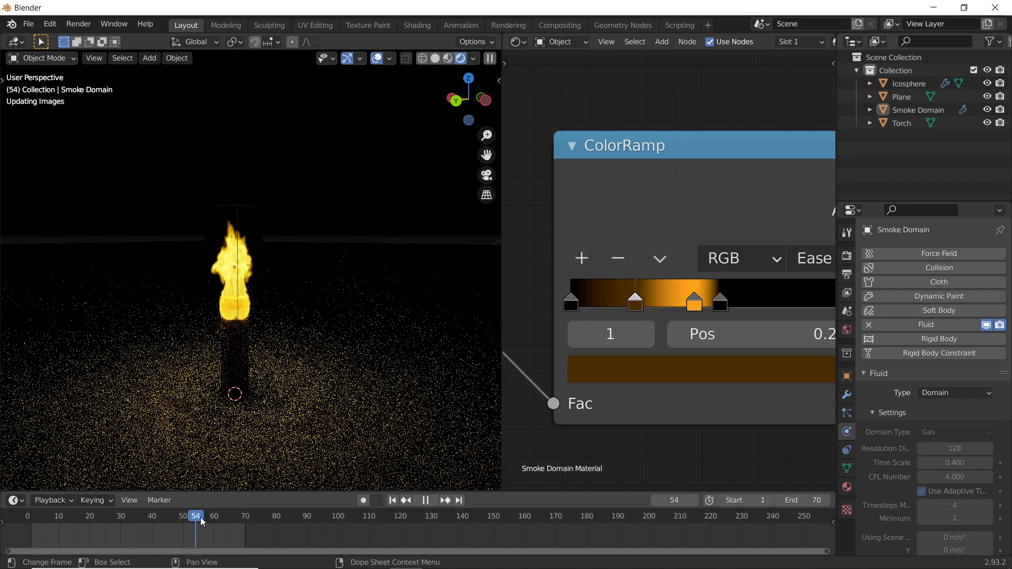